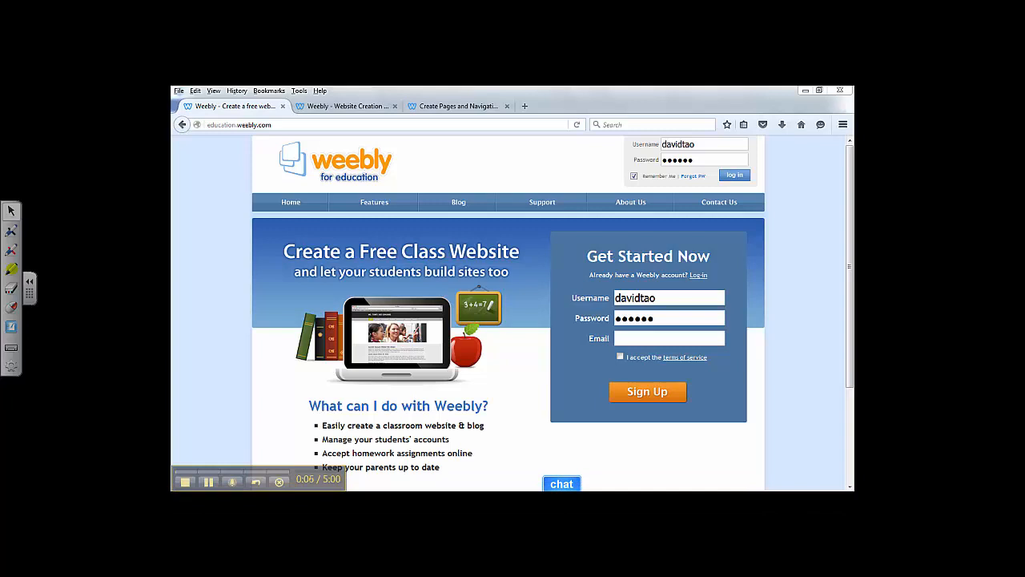
mouse_move(228, 150)
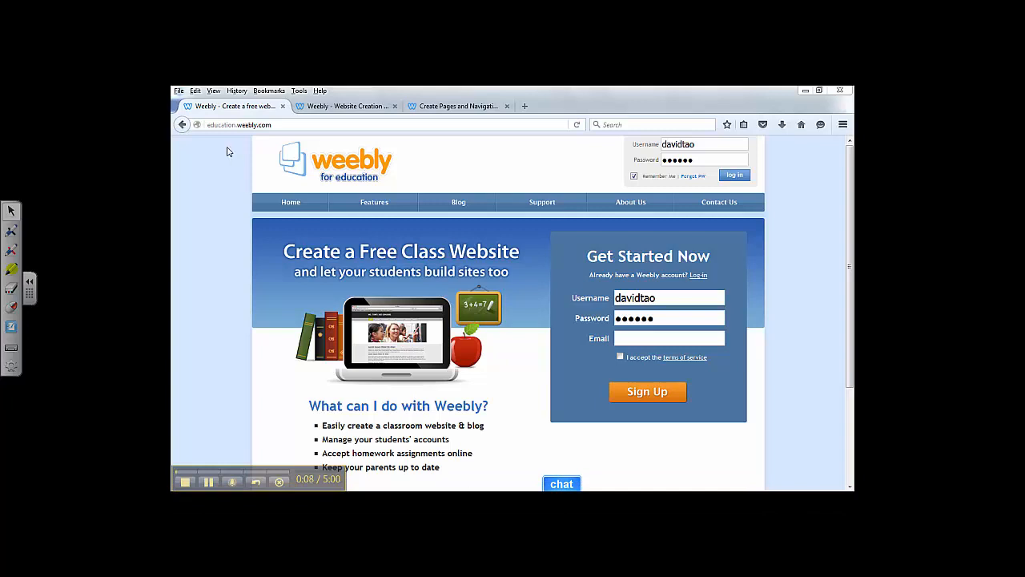
mouse_move(294, 147)
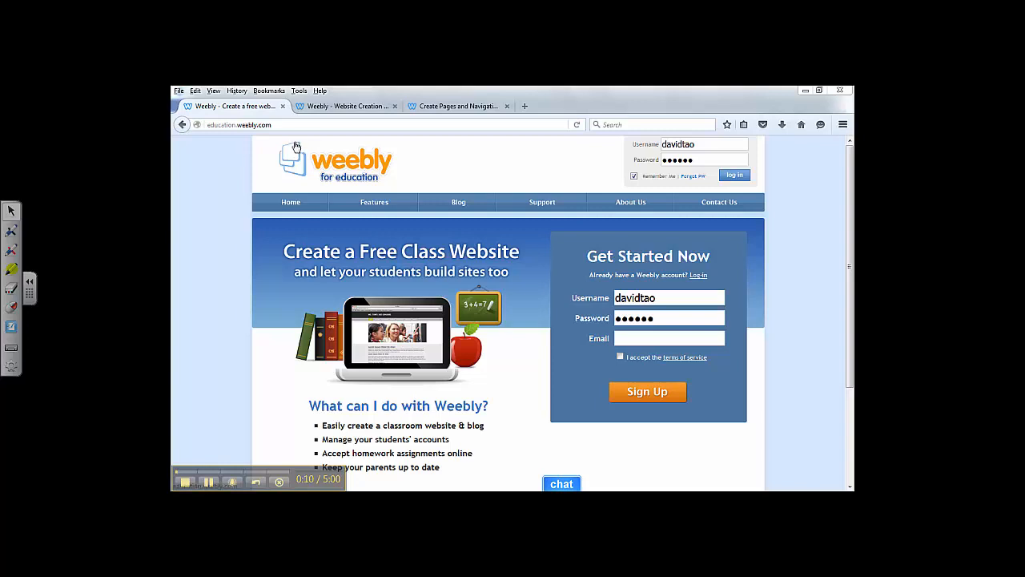
mouse_move(699, 181)
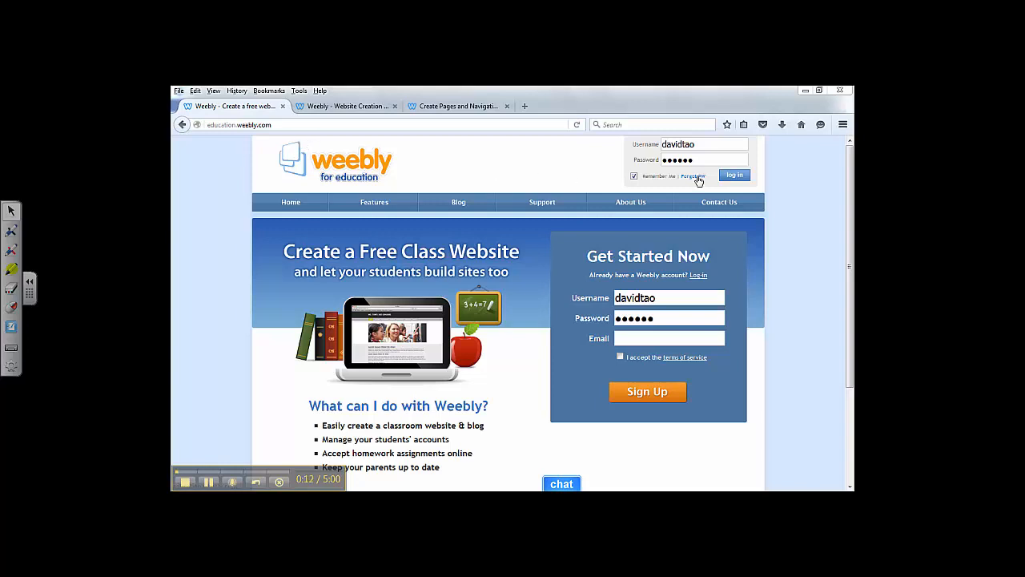
mouse_move(733, 175)
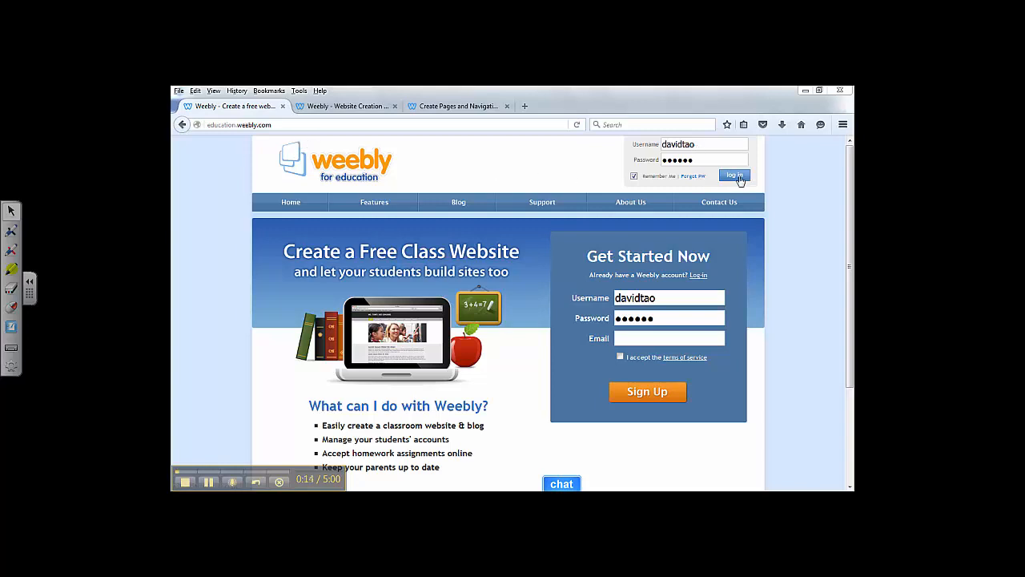
- Sign in to the Weebly for Education account with the saved credentials
click(733, 174)
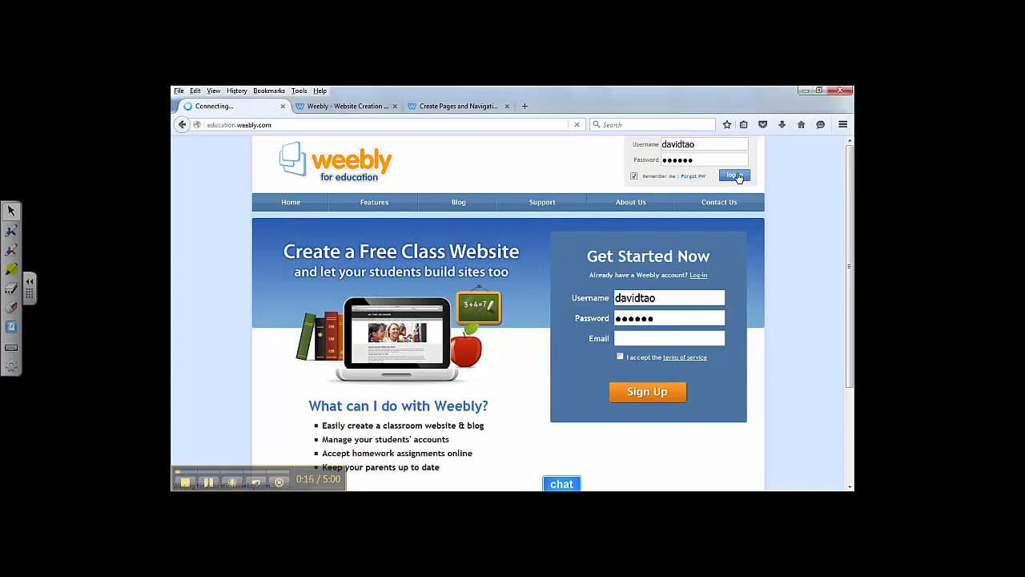
- Start a new site from the My Sites dashboard with Add Site
click(734, 175)
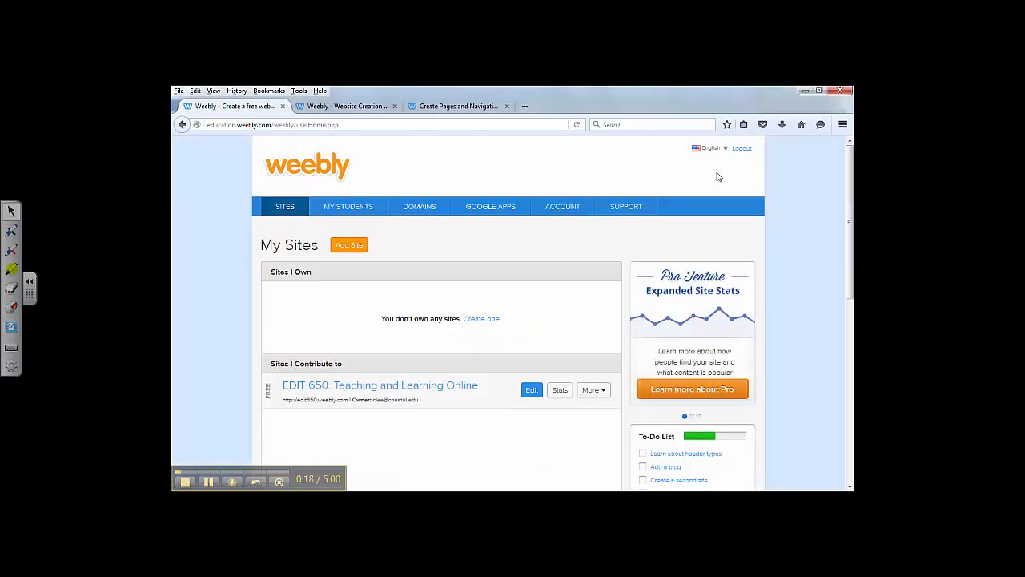
mouse_move(387, 256)
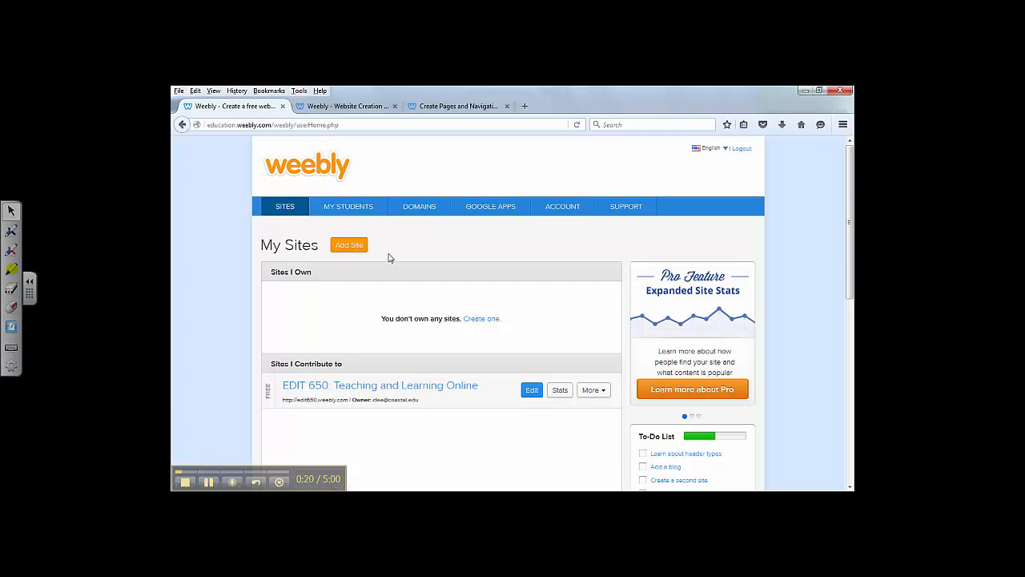
click(349, 243)
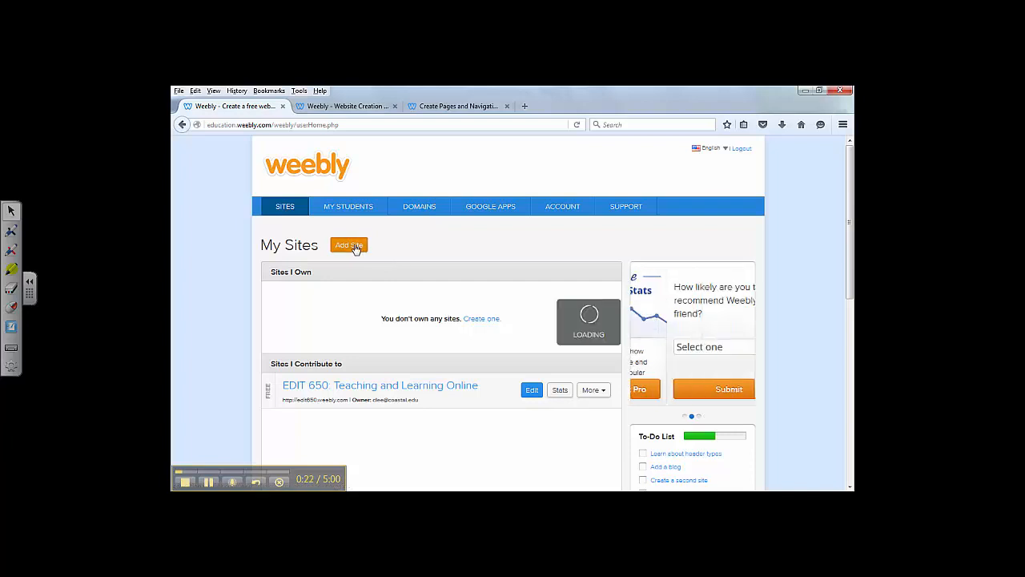
click(349, 245)
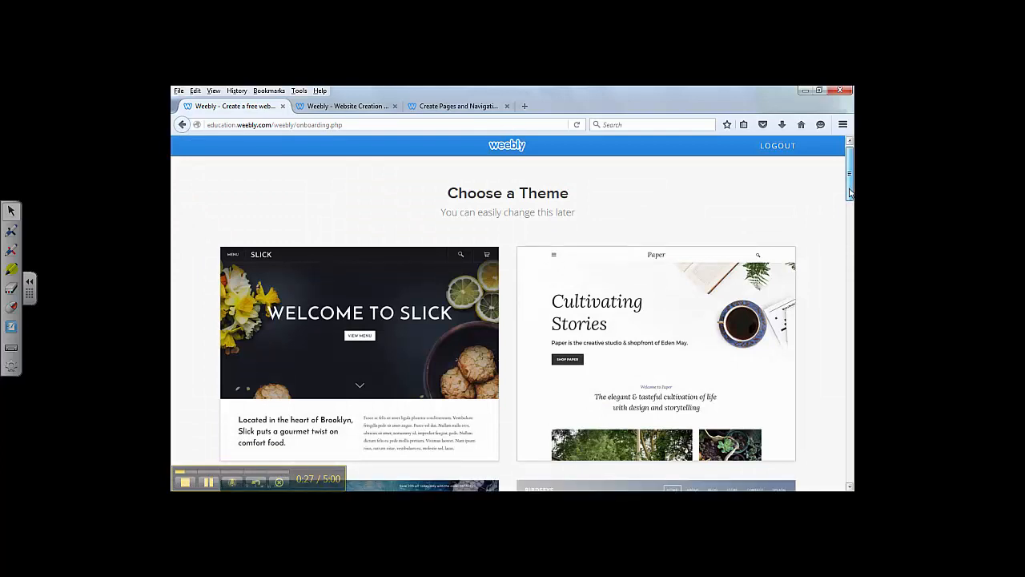
- Choose the Highlighter theme from the theme gallery for the new site
scroll(down, 3)
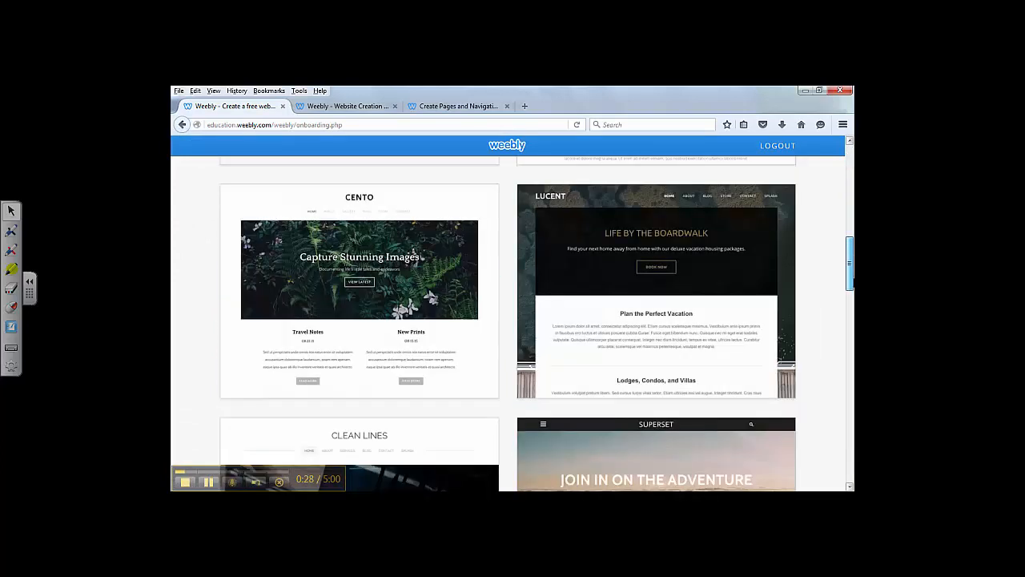
scroll(down, 3)
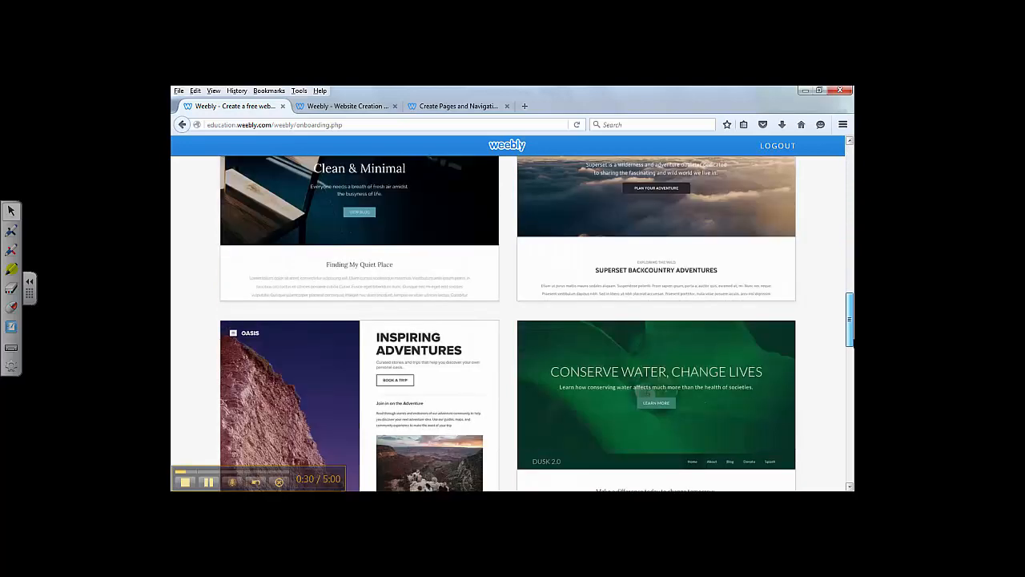
scroll(down, 3)
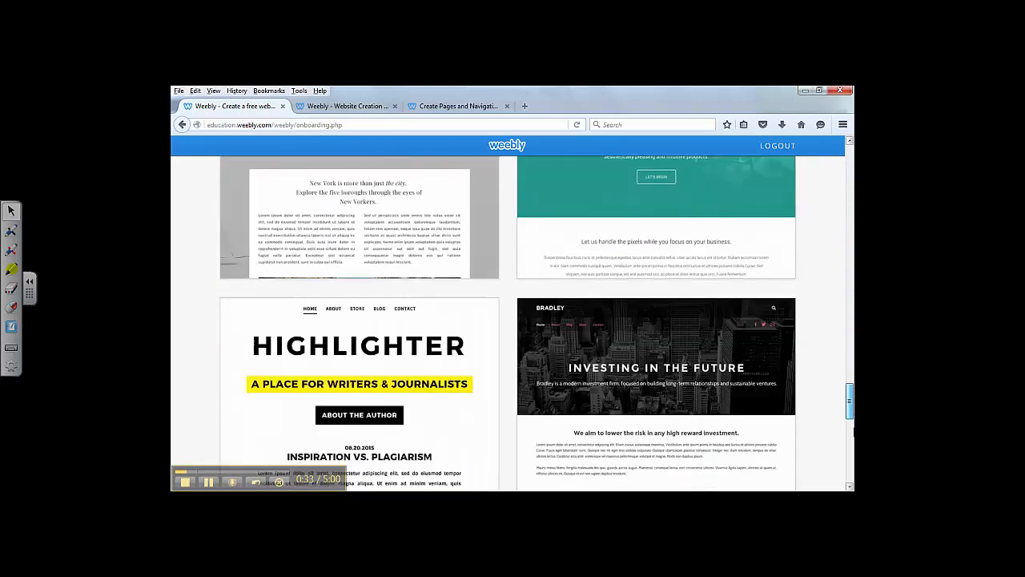
scroll(down, 3)
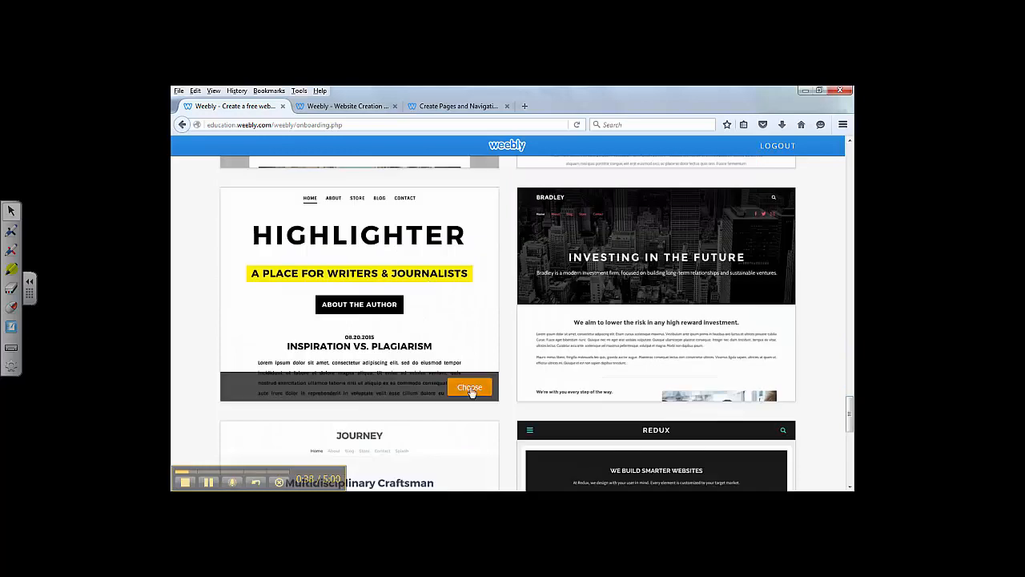
click(469, 387)
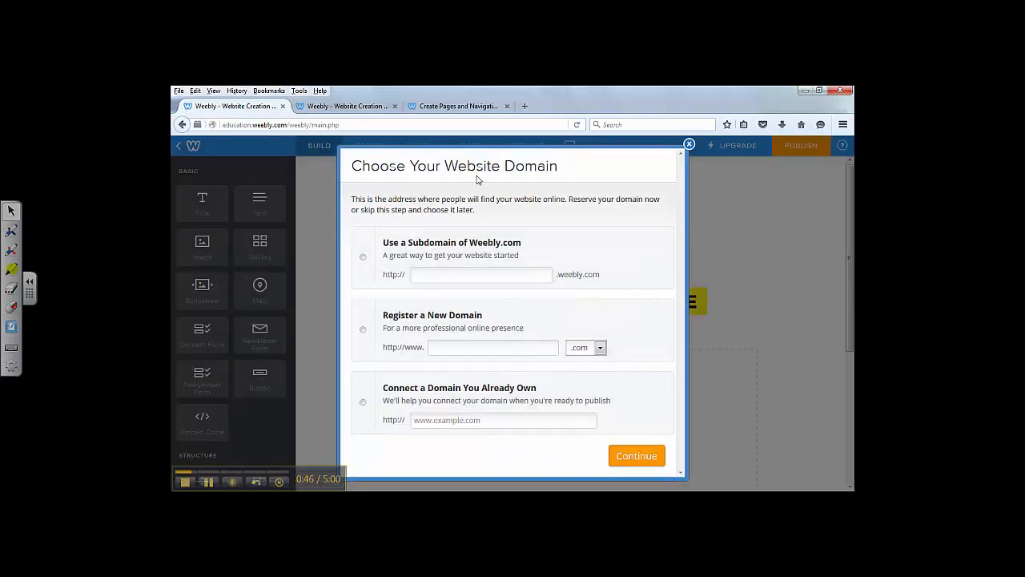
- Claim the free Weebly subdomain introtocomposition101.weebly.com and continue to the editor
click(362, 257)
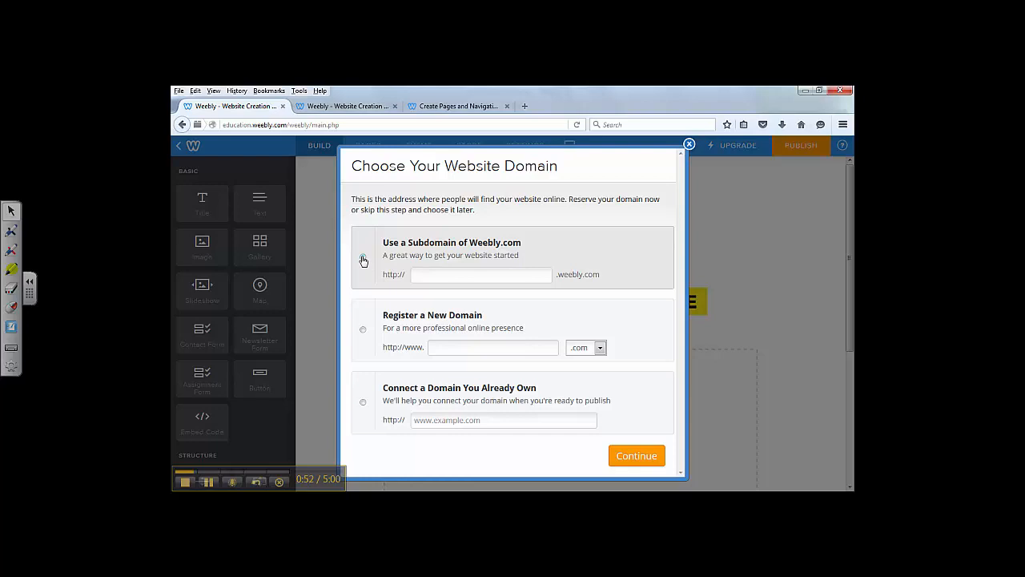
click(362, 256)
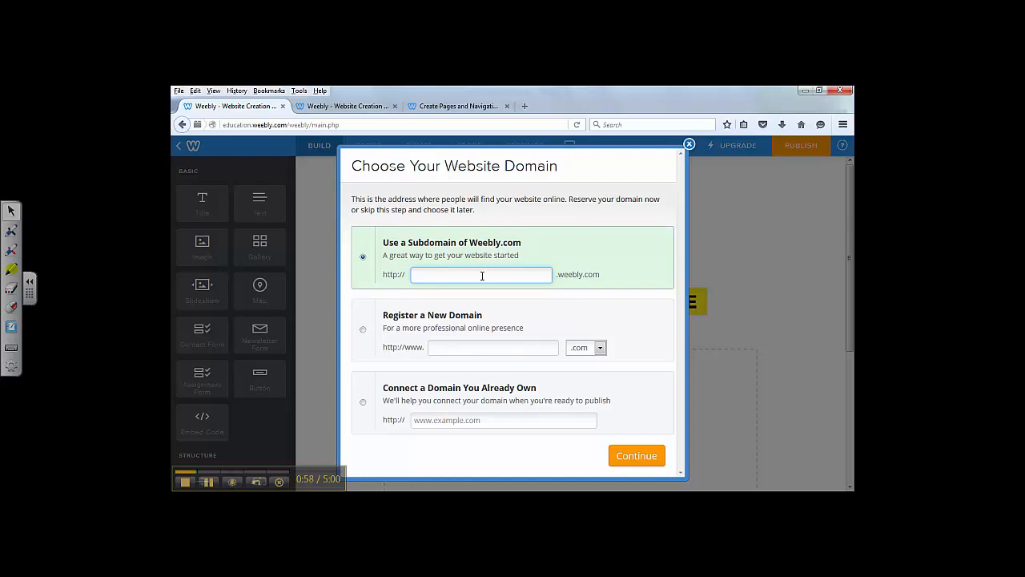
text(lnot)
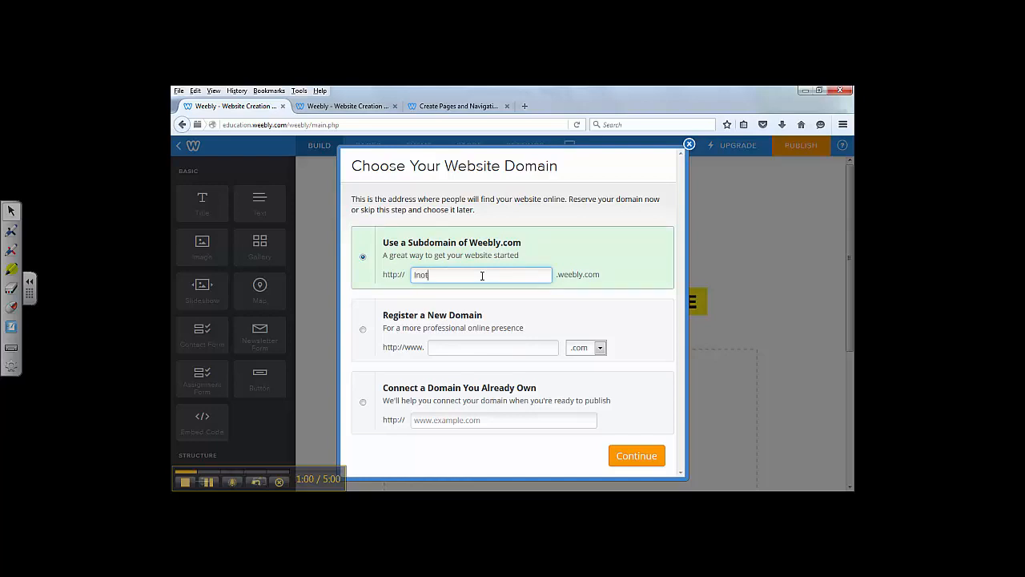
text(introtocompos)
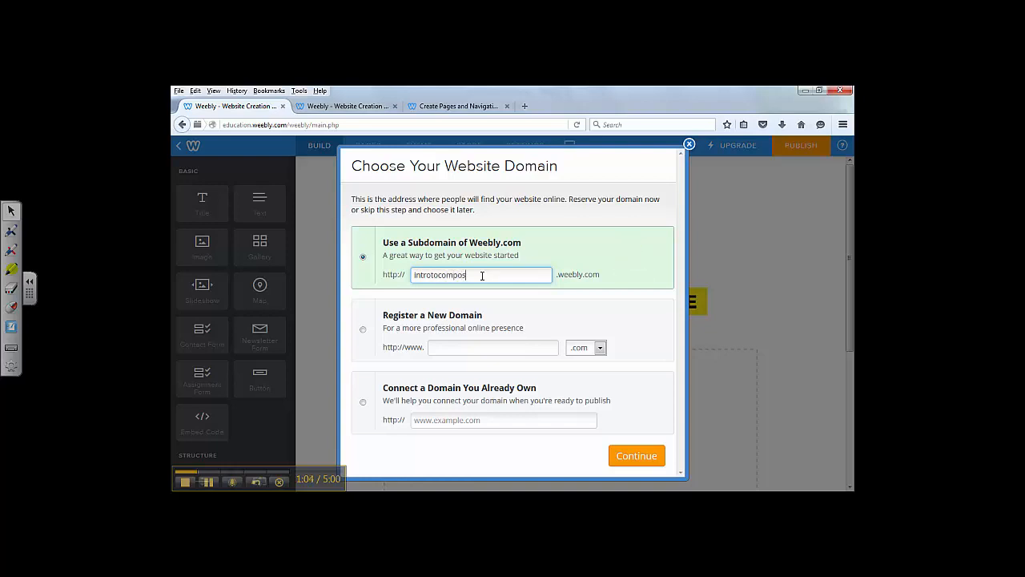
text(ition)
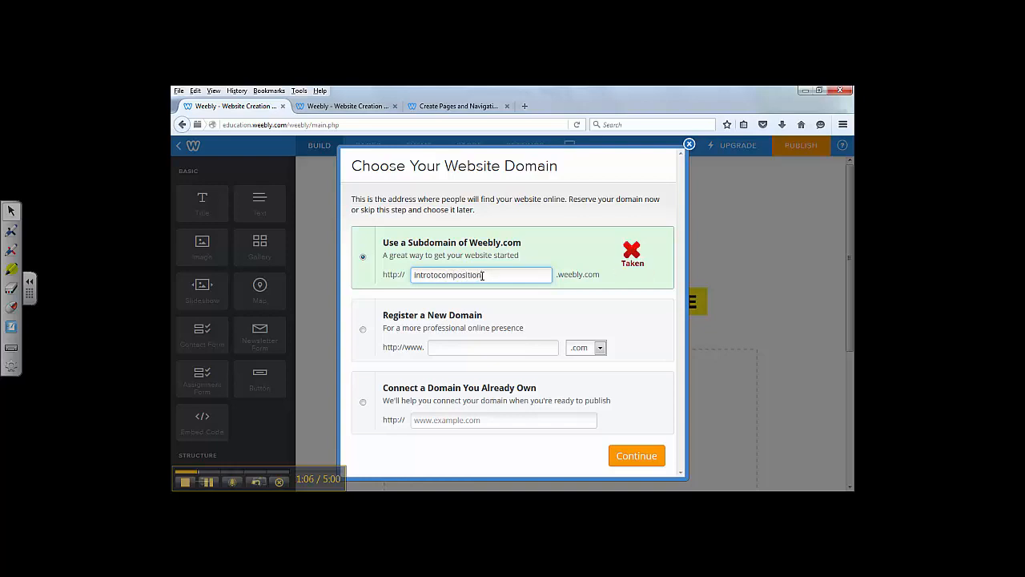
text(01)
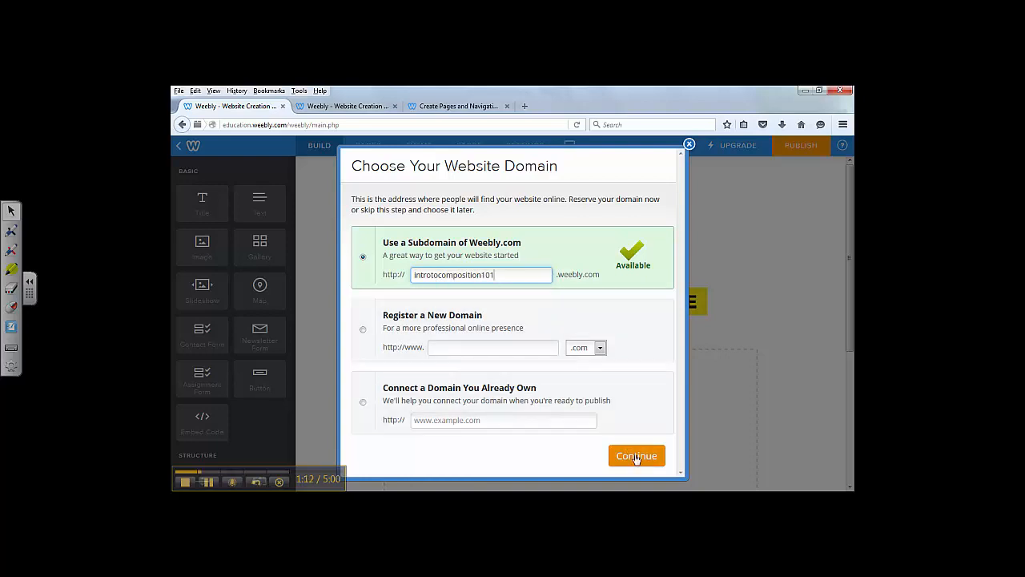
click(638, 455)
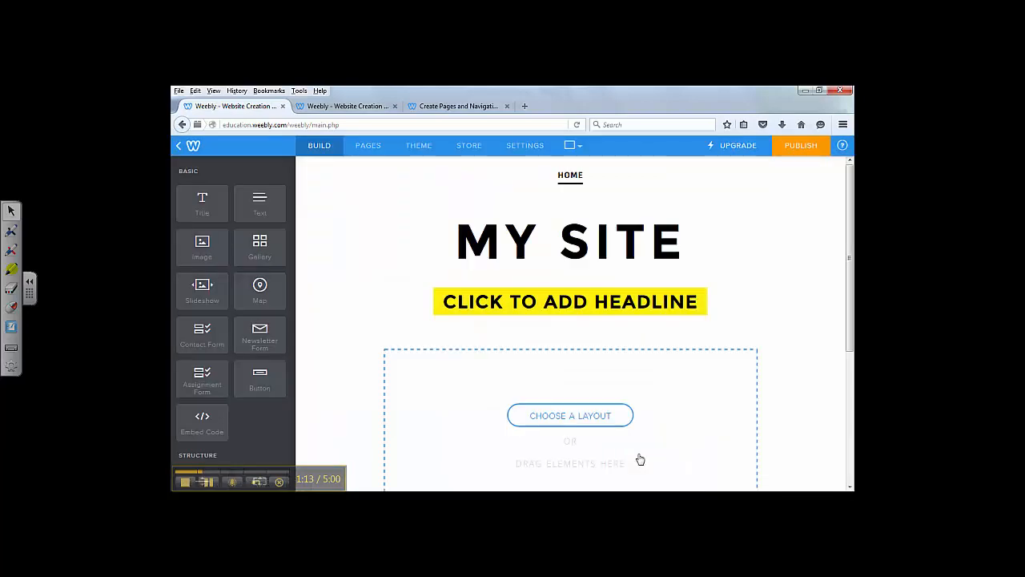
mouse_move(612, 385)
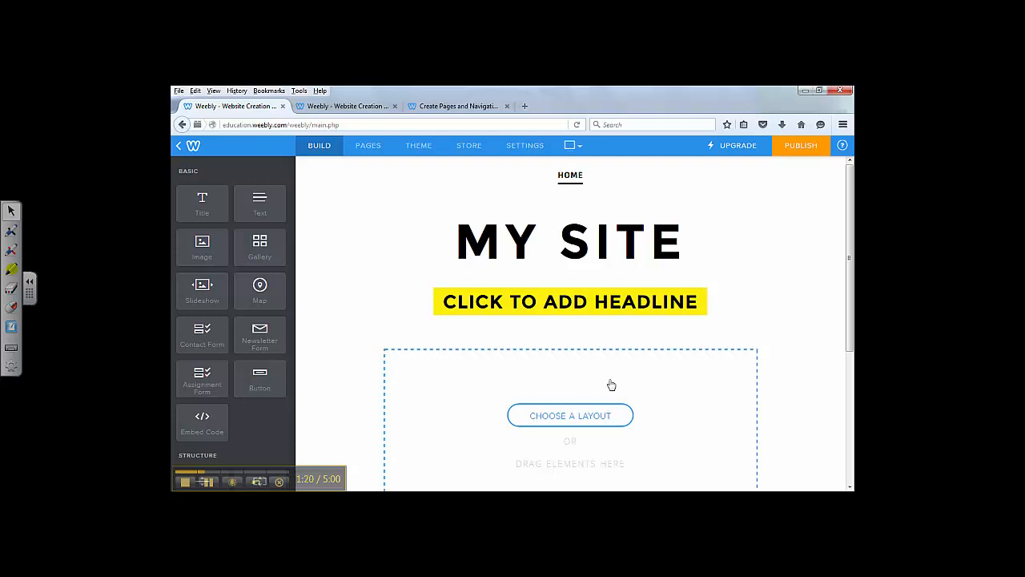
mouse_move(652, 378)
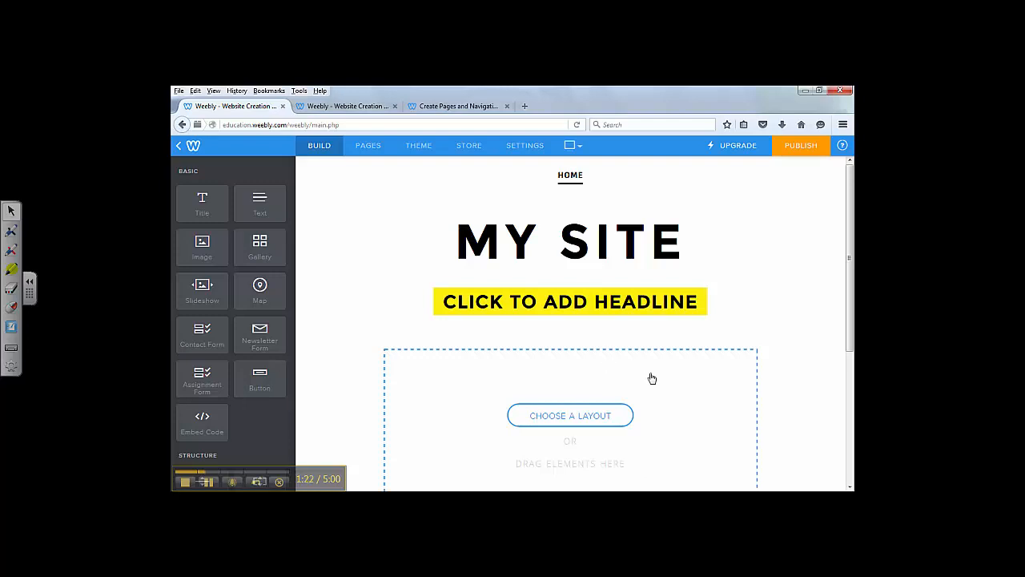
mouse_move(336, 183)
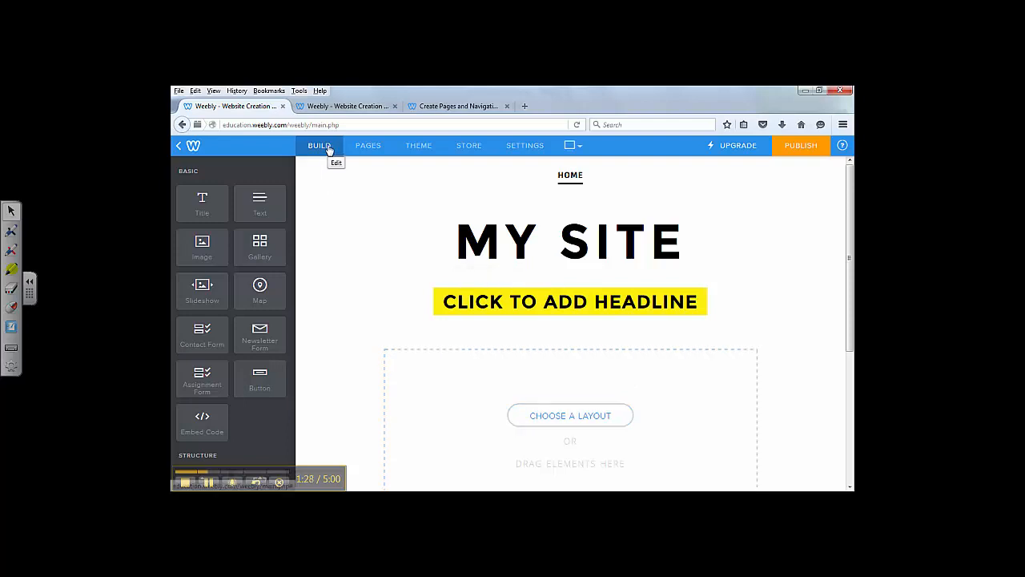
mouse_move(368, 144)
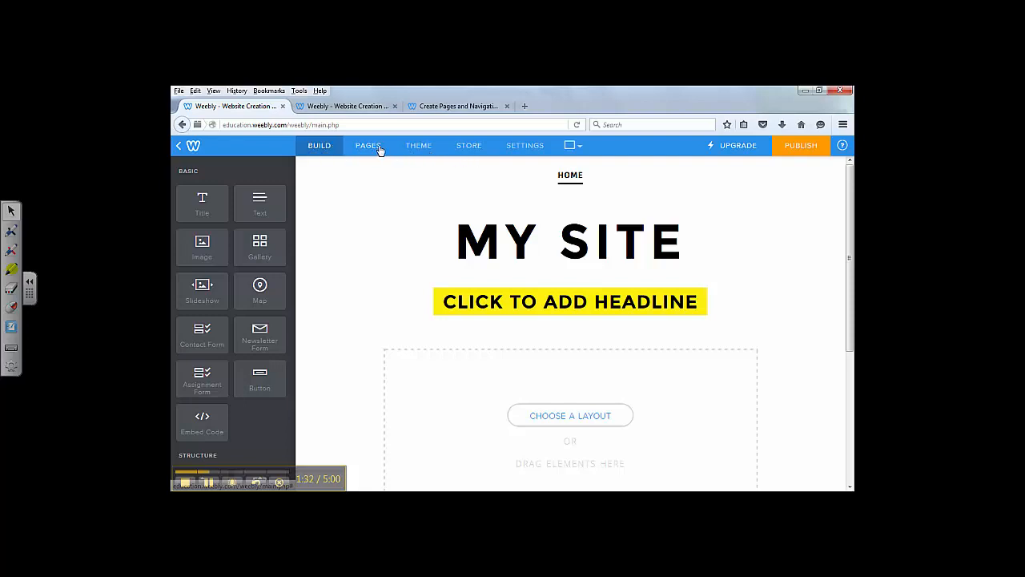
mouse_move(526, 151)
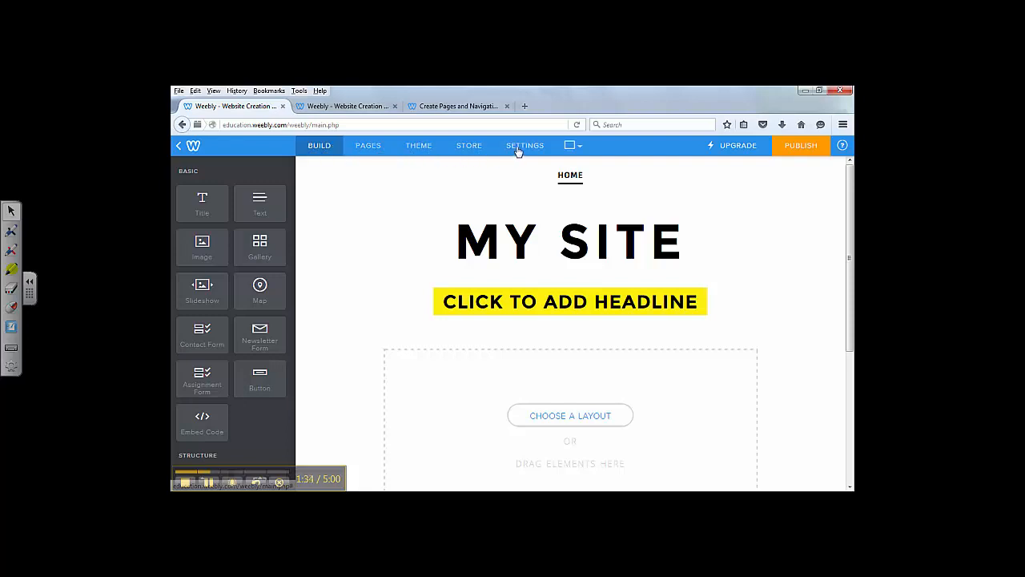
mouse_move(319, 144)
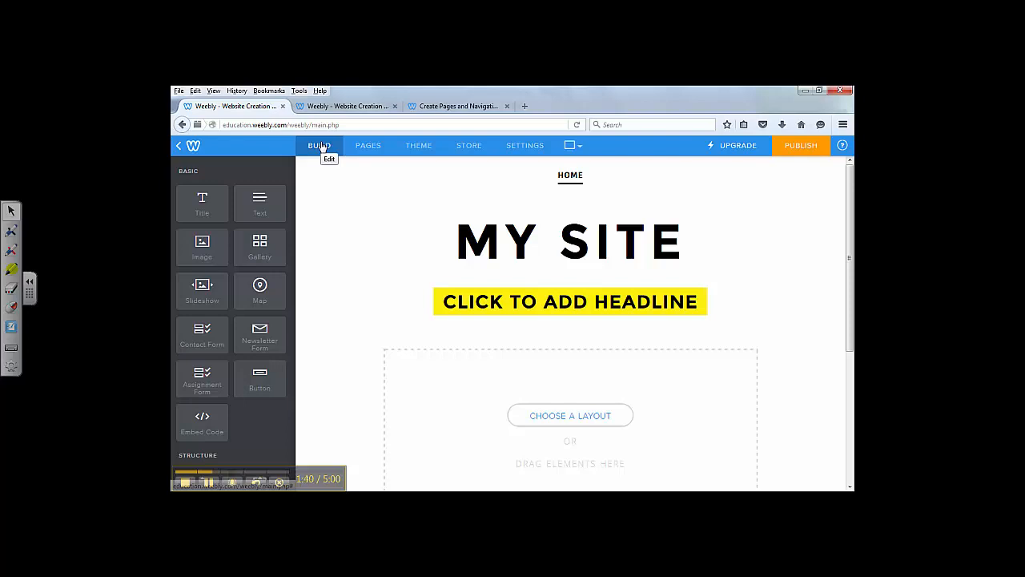
- Review the Pages list showing only Home, then the Theme options
click(369, 145)
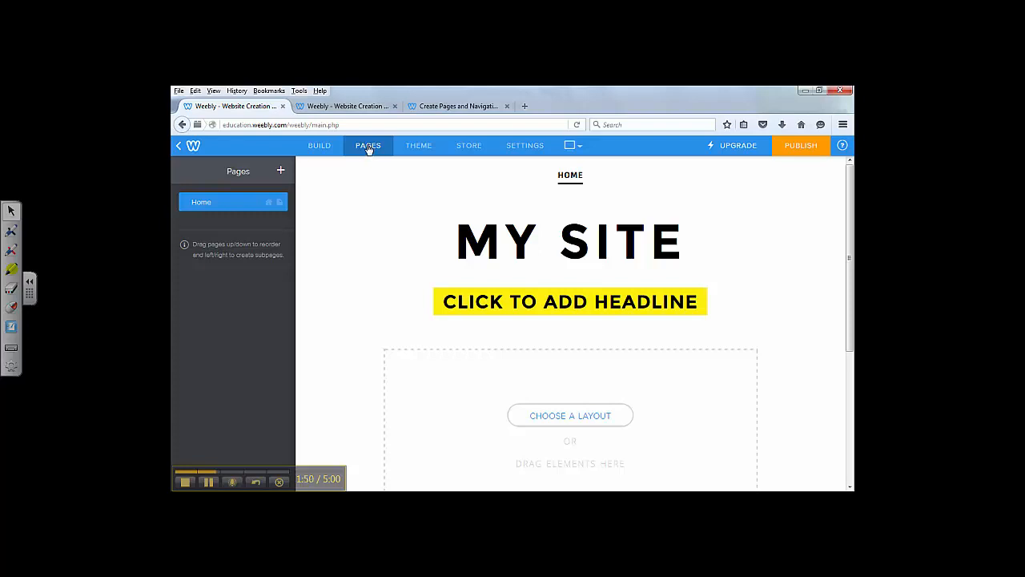
mouse_move(418, 145)
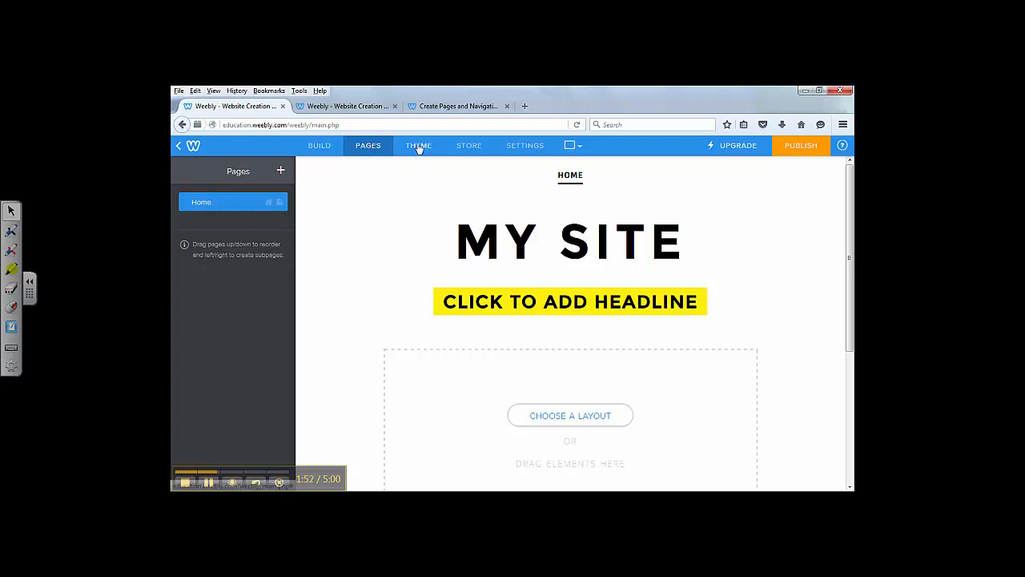
click(418, 144)
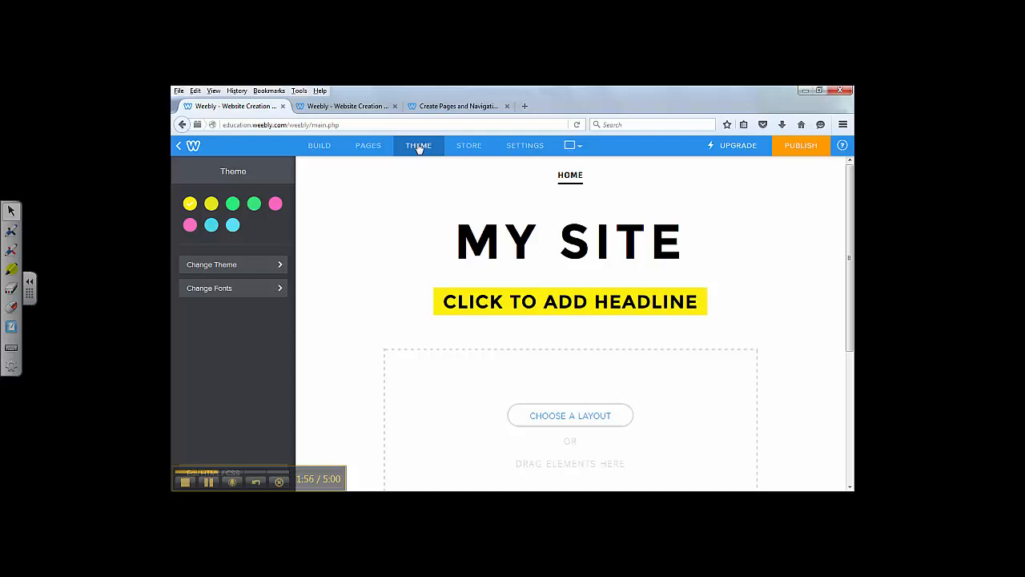
mouse_move(328, 230)
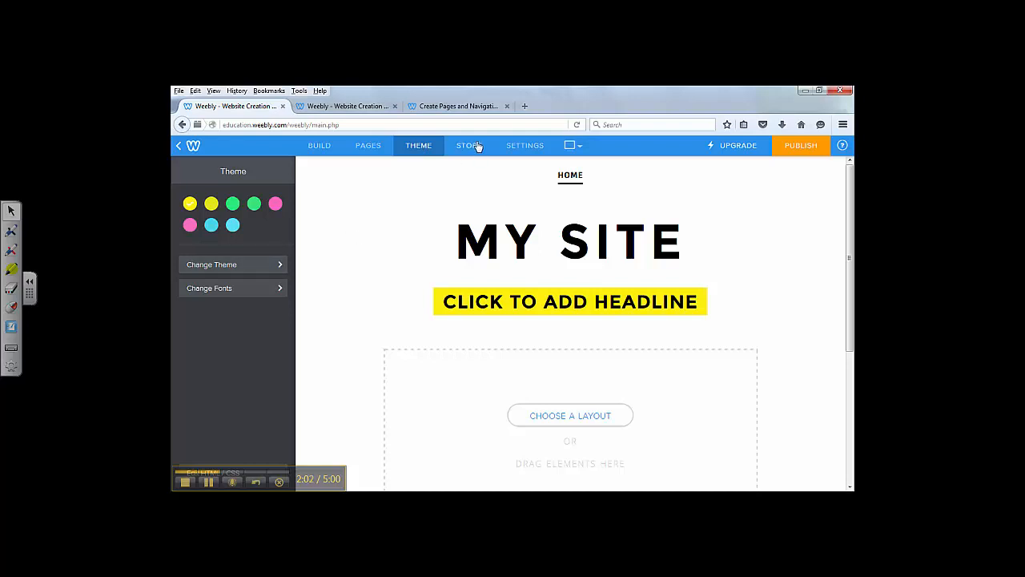
- View the Store Dashboard with its store setup steps
click(469, 144)
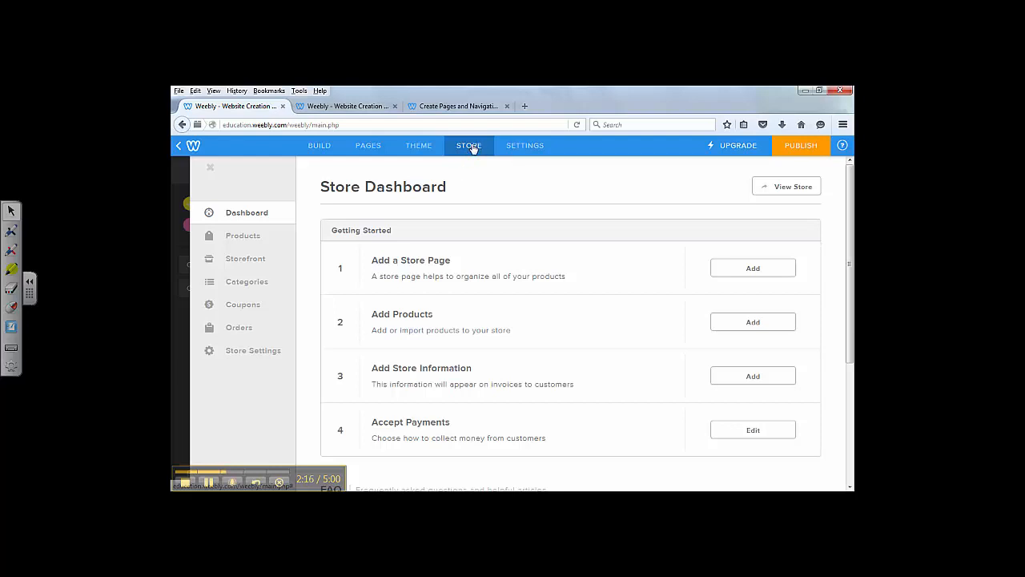
mouse_move(507, 146)
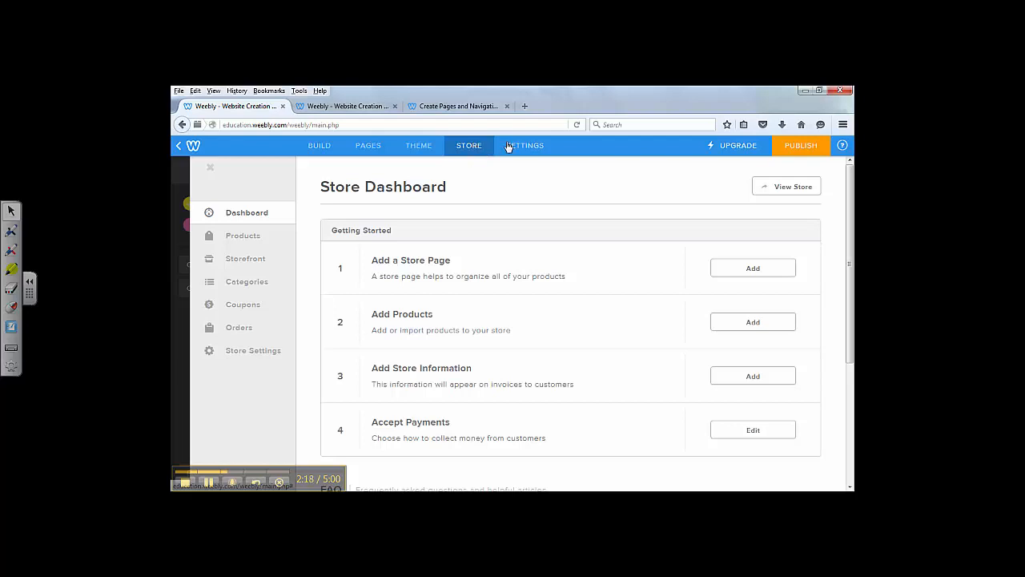
- View the site settings showing the introtocomposition101.weebly.com address and My Site title
click(525, 144)
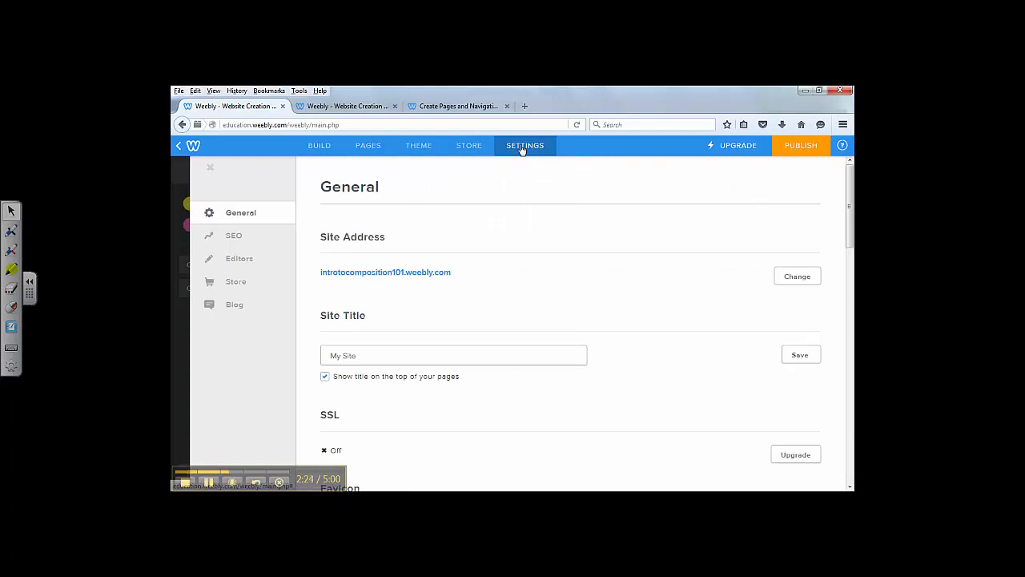
mouse_move(320, 150)
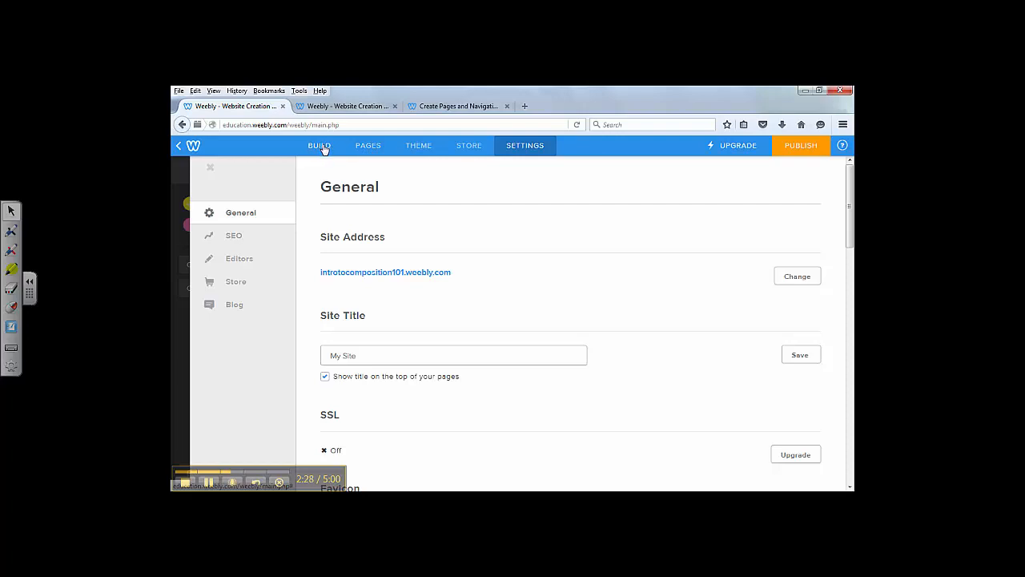
mouse_move(335, 147)
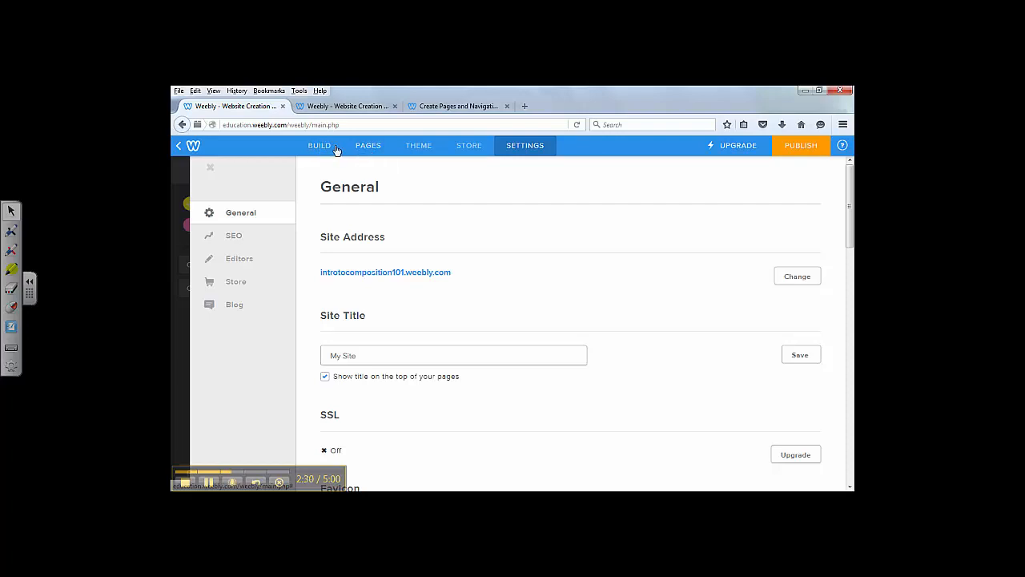
- Add a standard page named Course Syllabus after Home
click(368, 144)
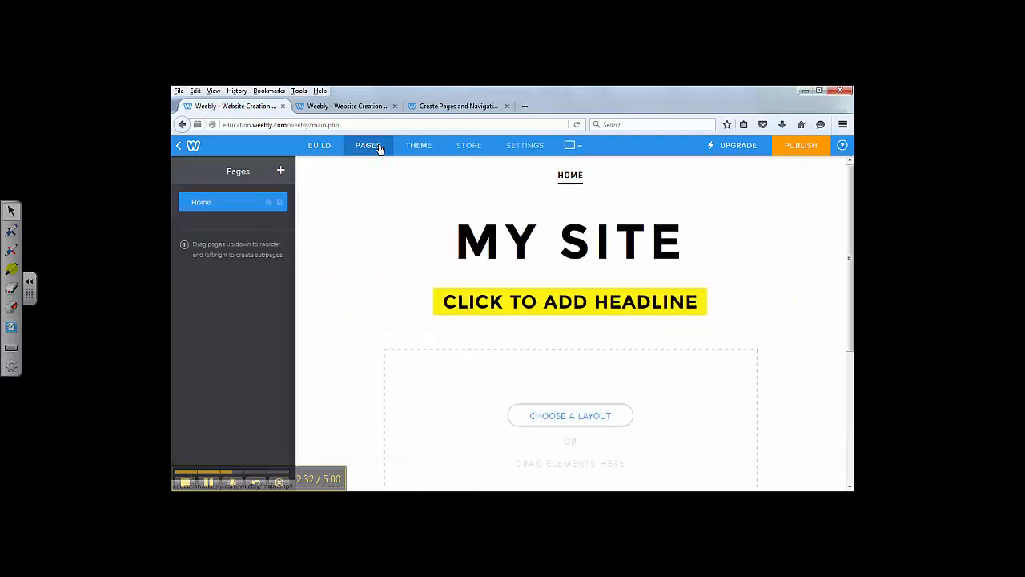
mouse_move(368, 144)
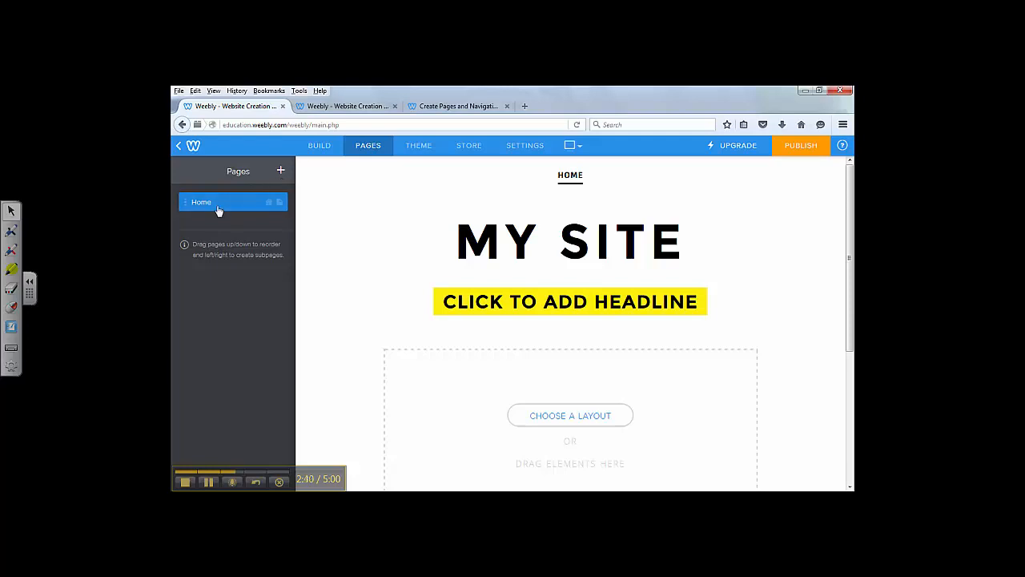
mouse_move(208, 201)
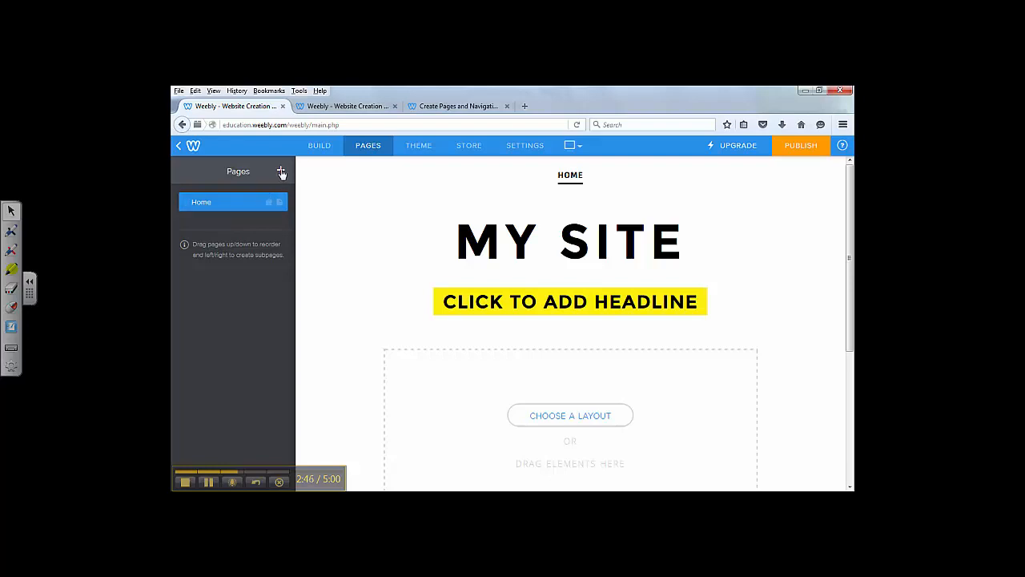
click(282, 172)
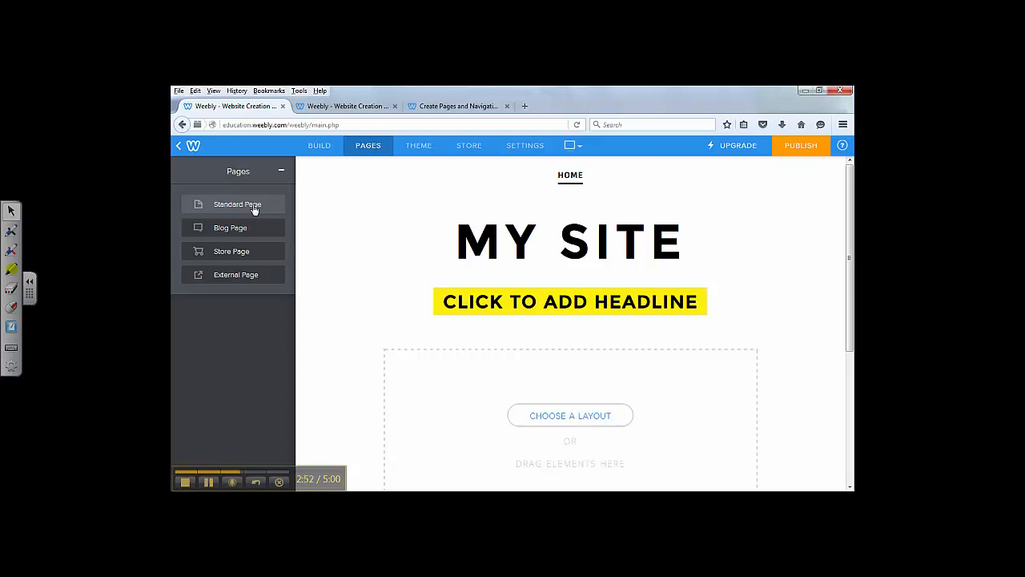
click(237, 205)
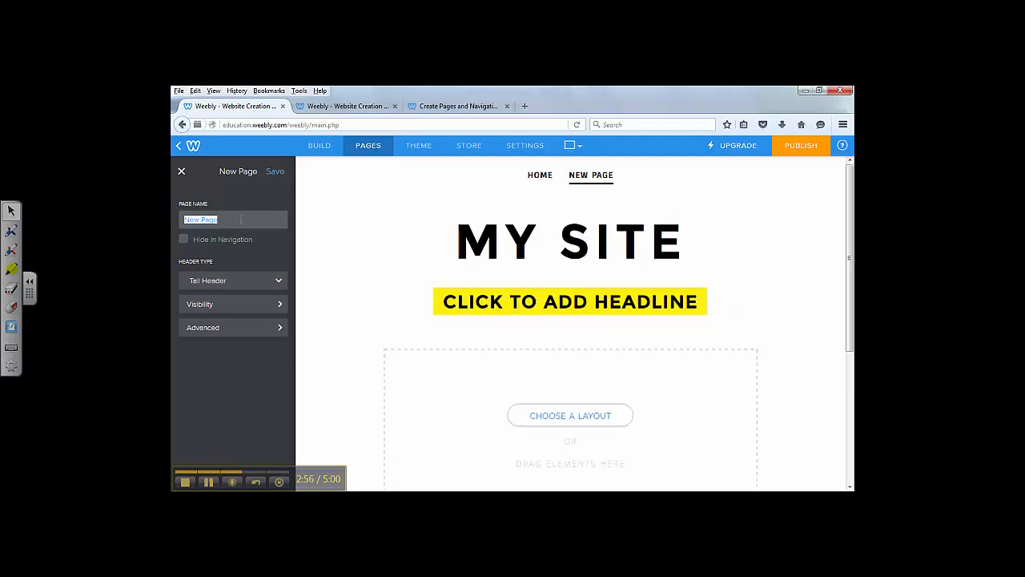
text(d)
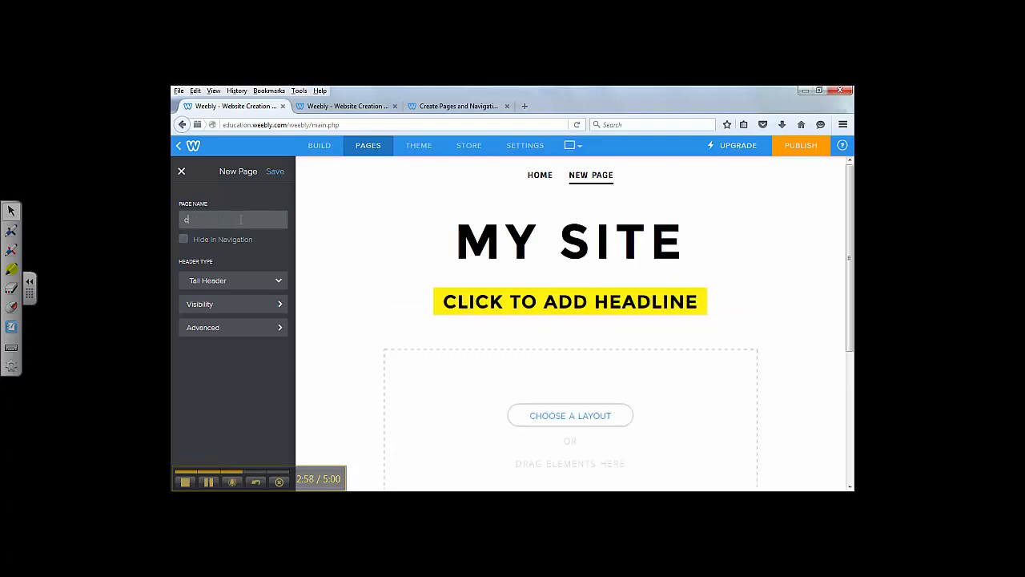
text(Course)
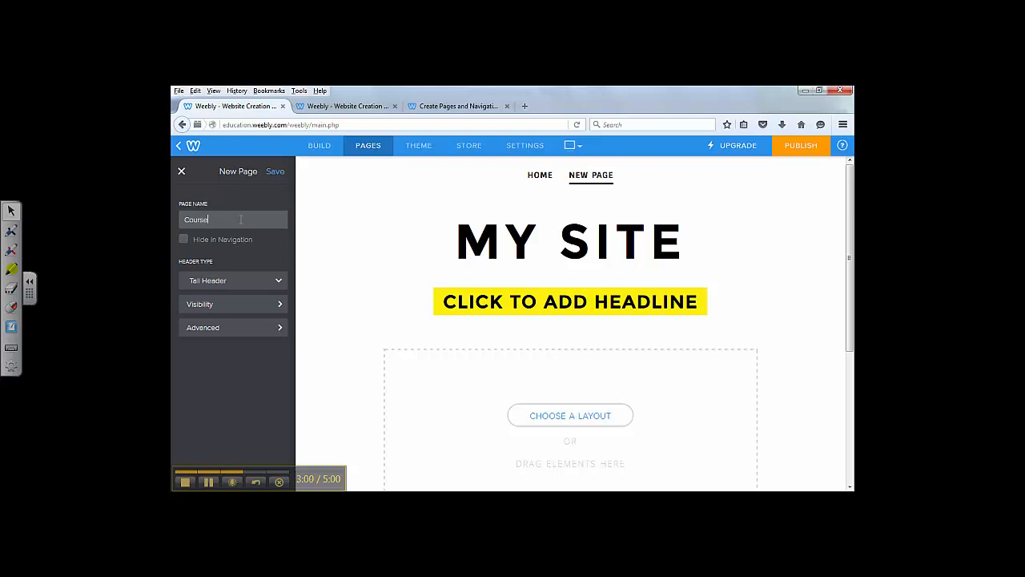
text(Sy)
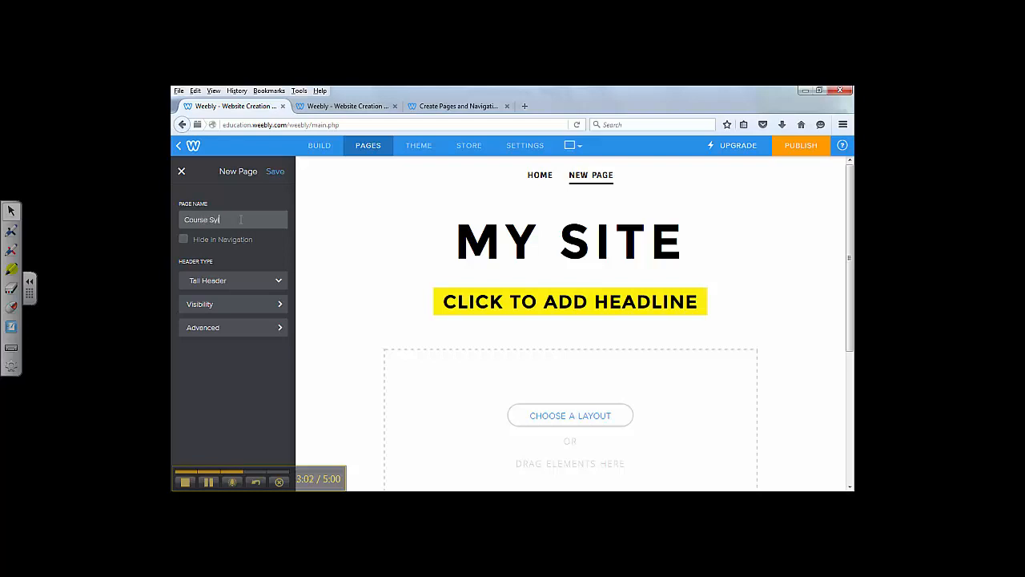
text(labus)
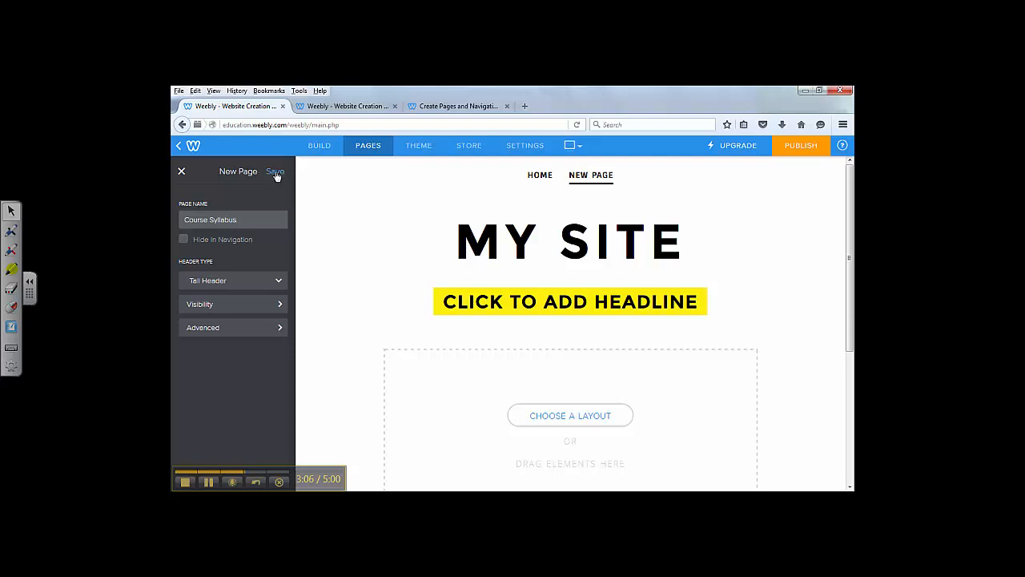
click(275, 172)
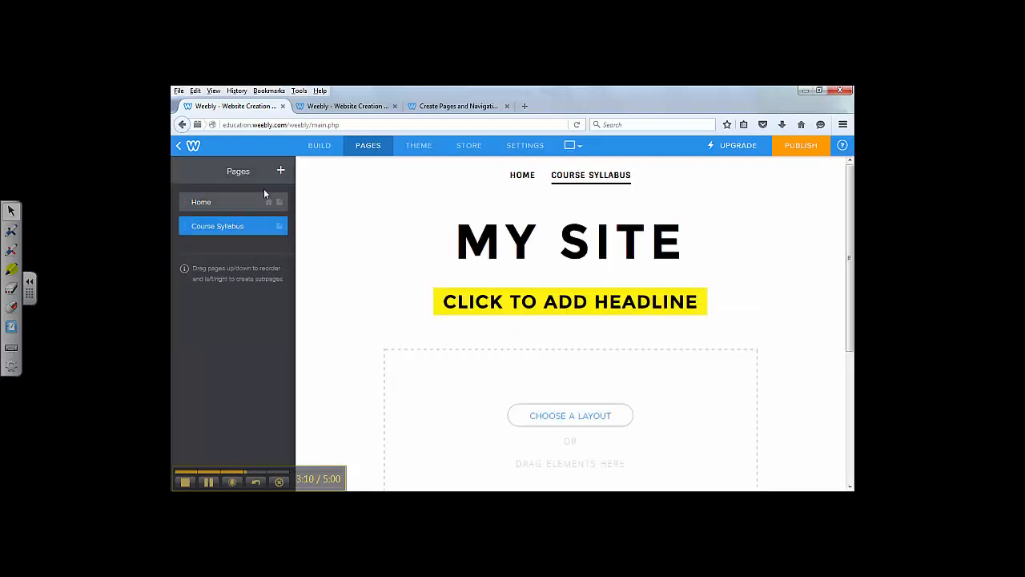
- Add a standard page named Course Information after Course Syllabus
click(280, 169)
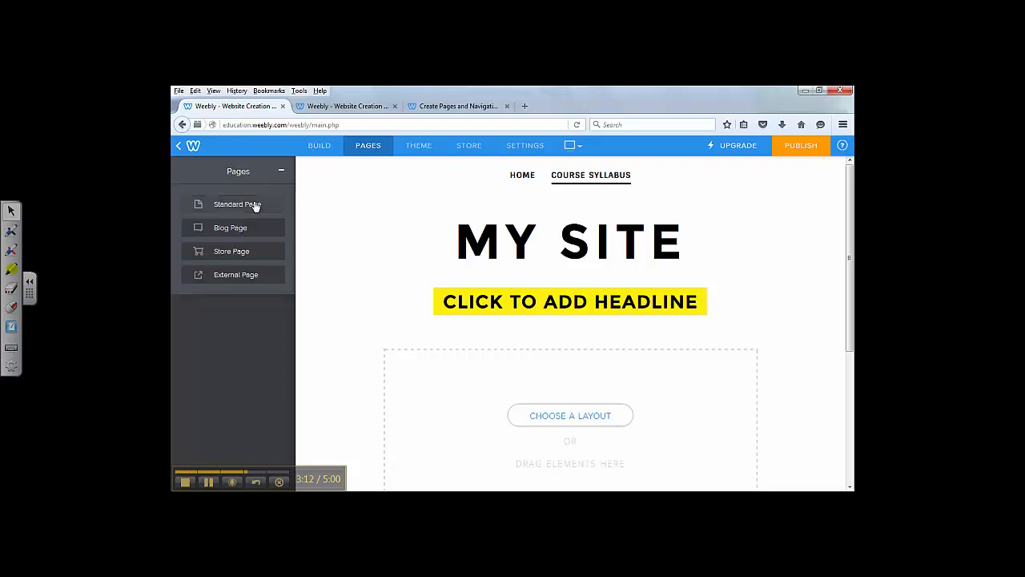
click(237, 203)
text(Course Inf)
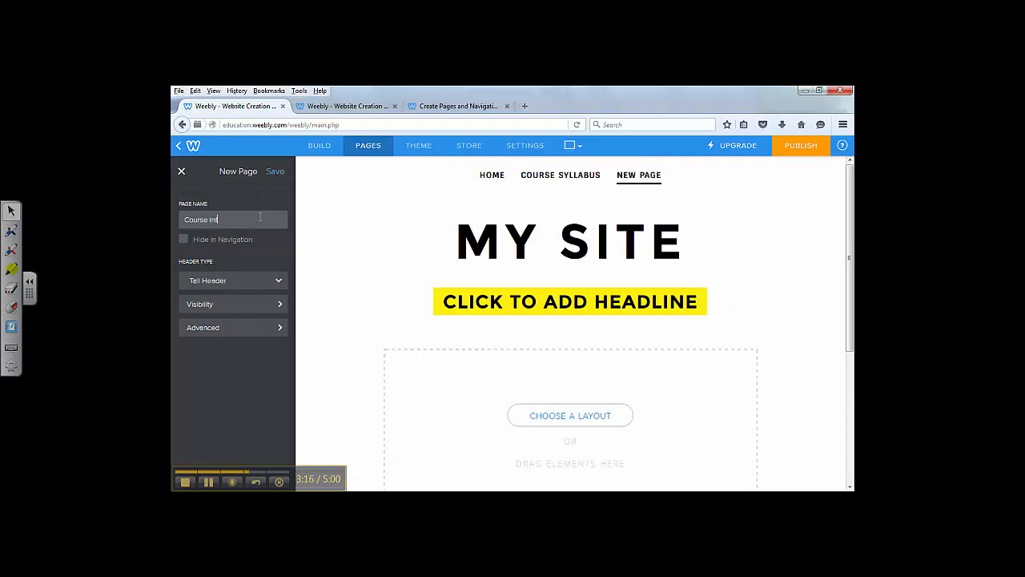
text(ormation)
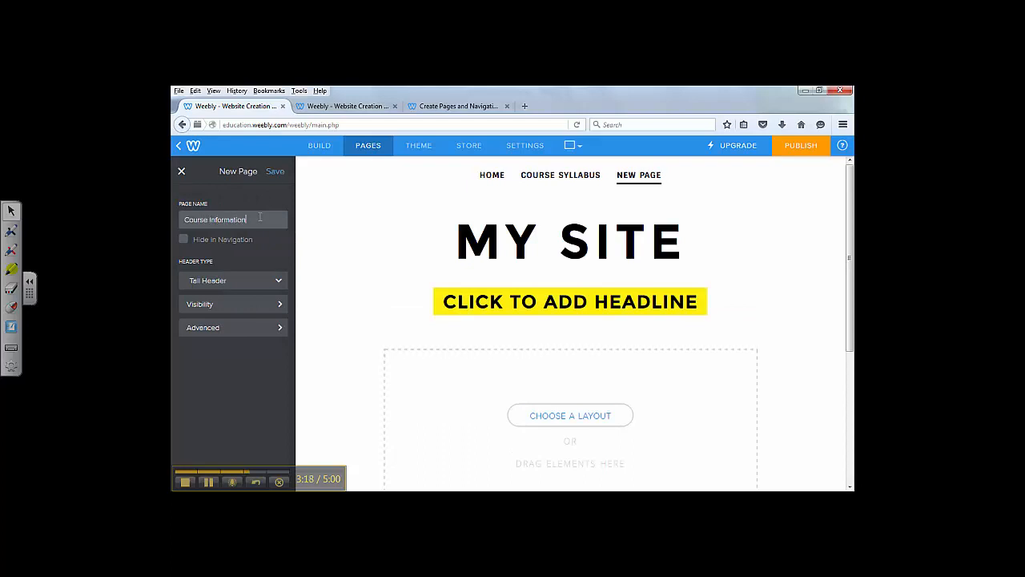
click(276, 170)
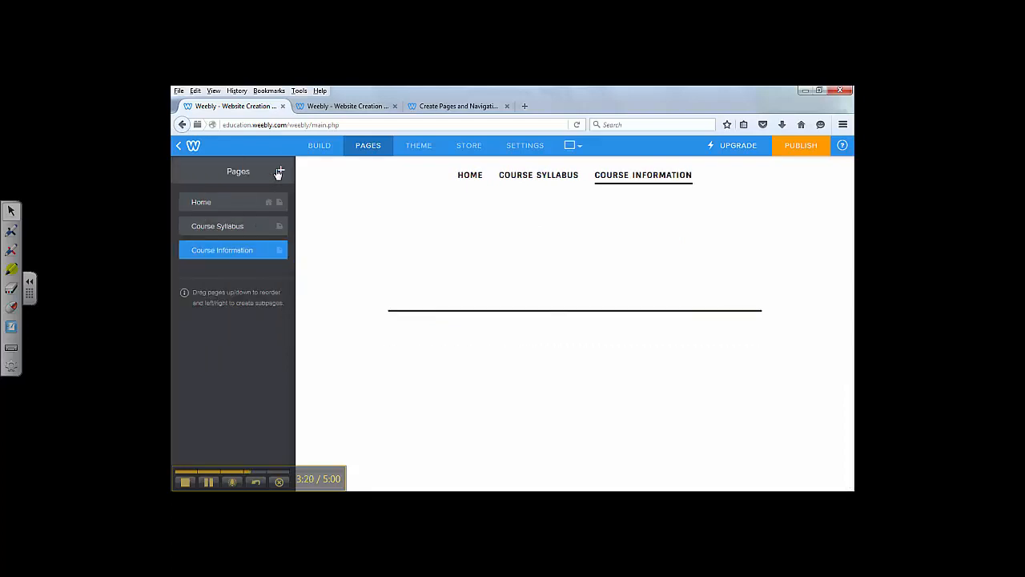
- Add a standard page named Instructor Bio after Course Information
click(279, 169)
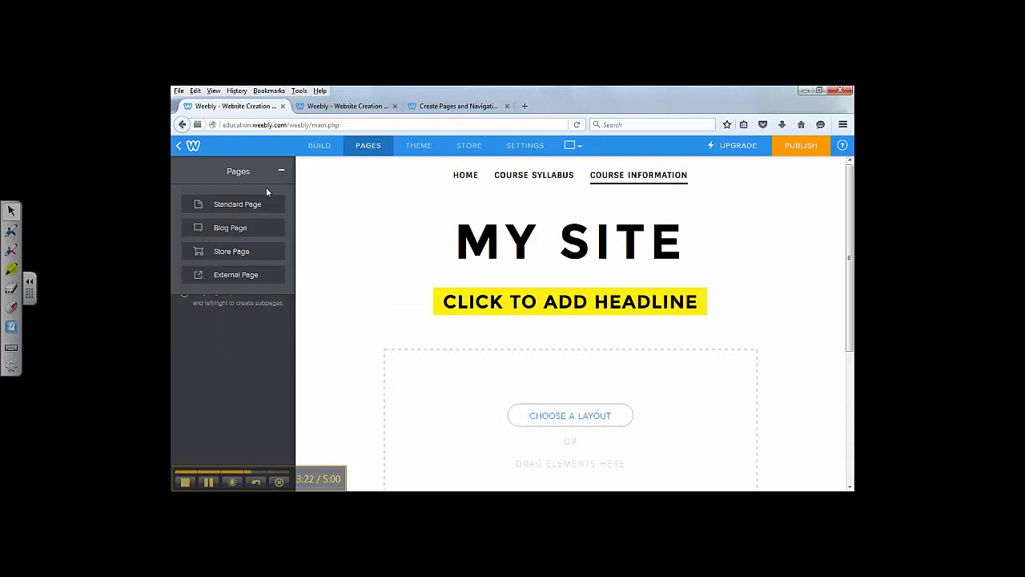
click(237, 203)
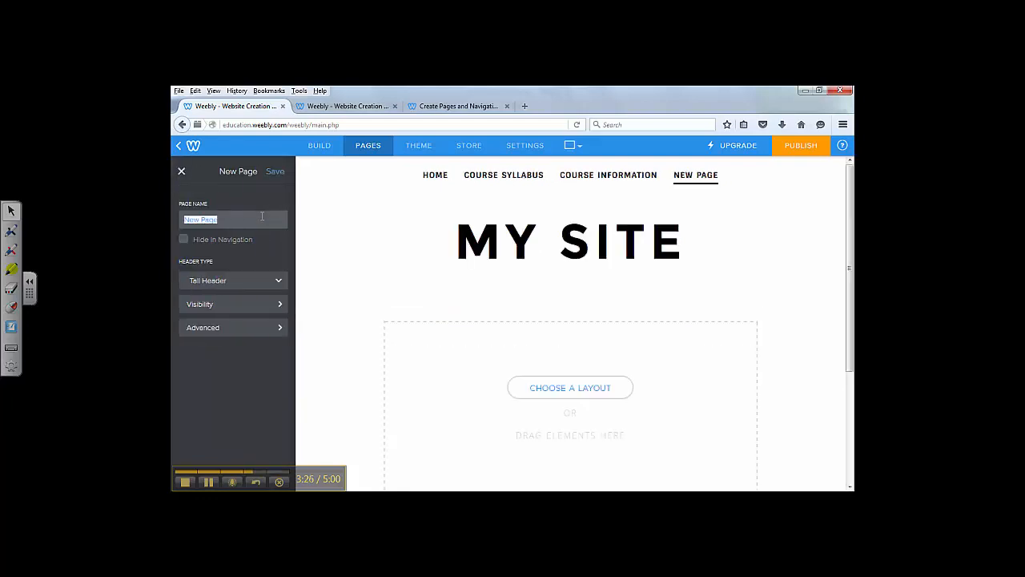
text(Instr)
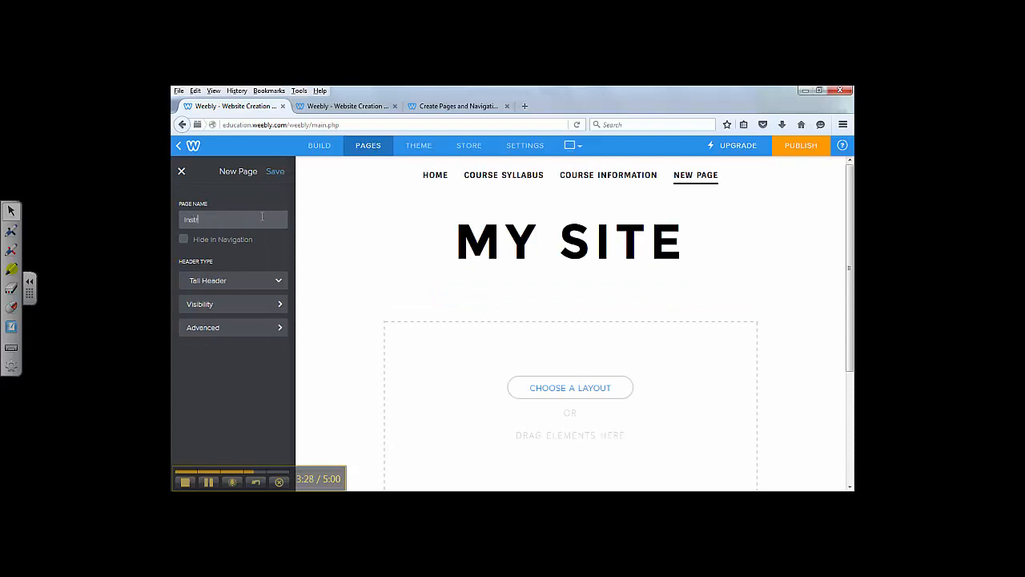
text(Instructor Bio)
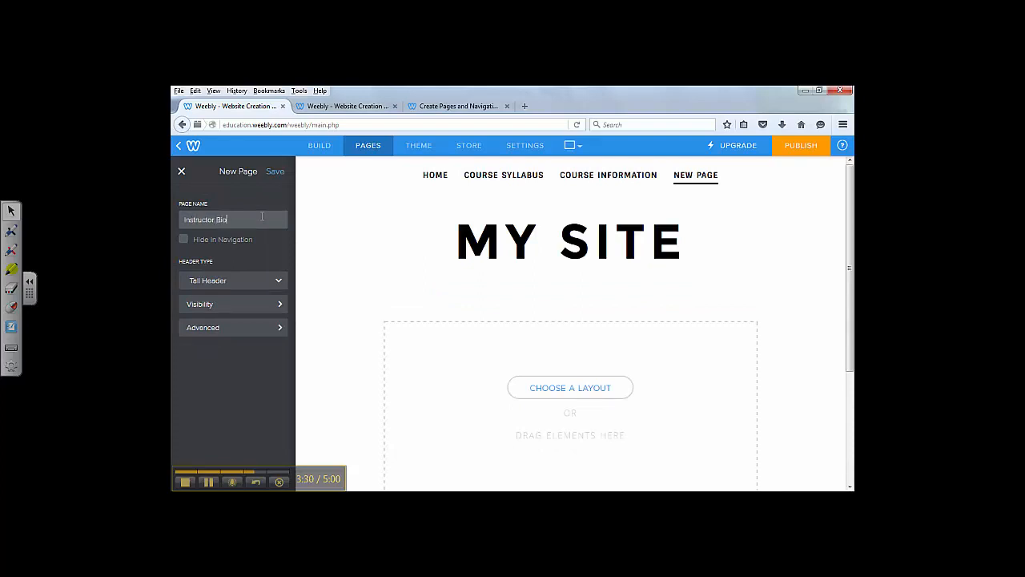
click(275, 169)
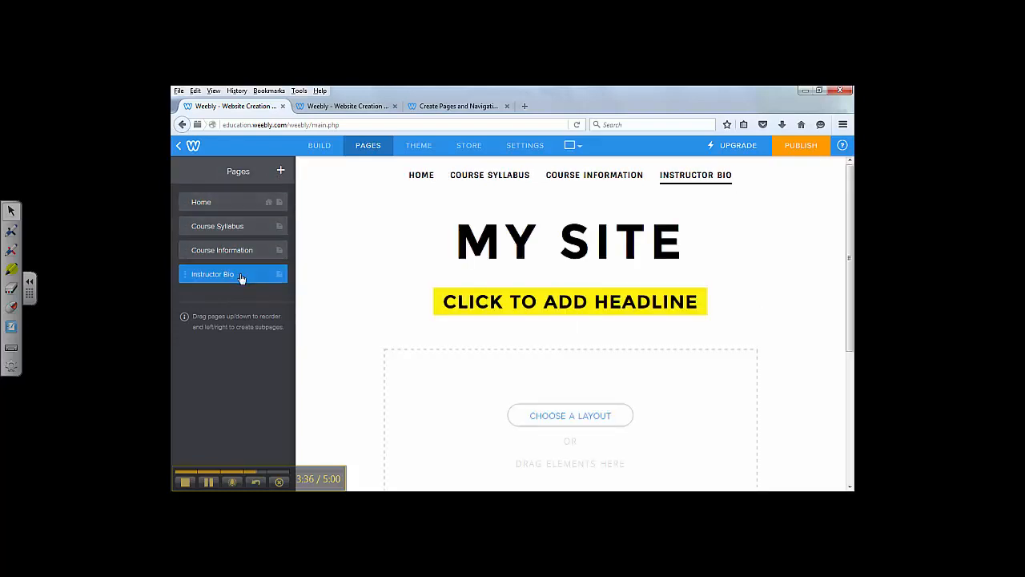
mouse_move(237, 253)
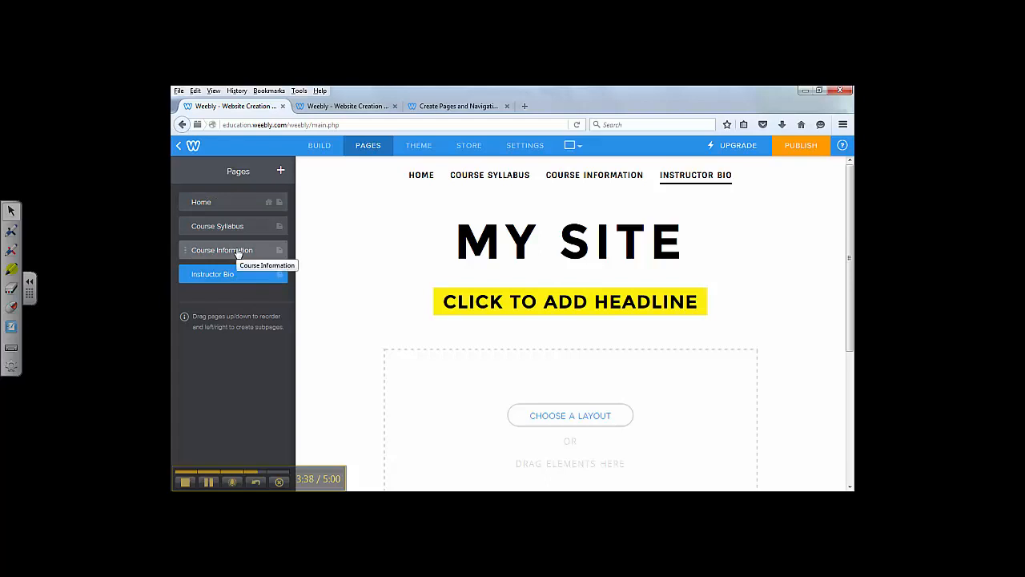
mouse_move(237, 266)
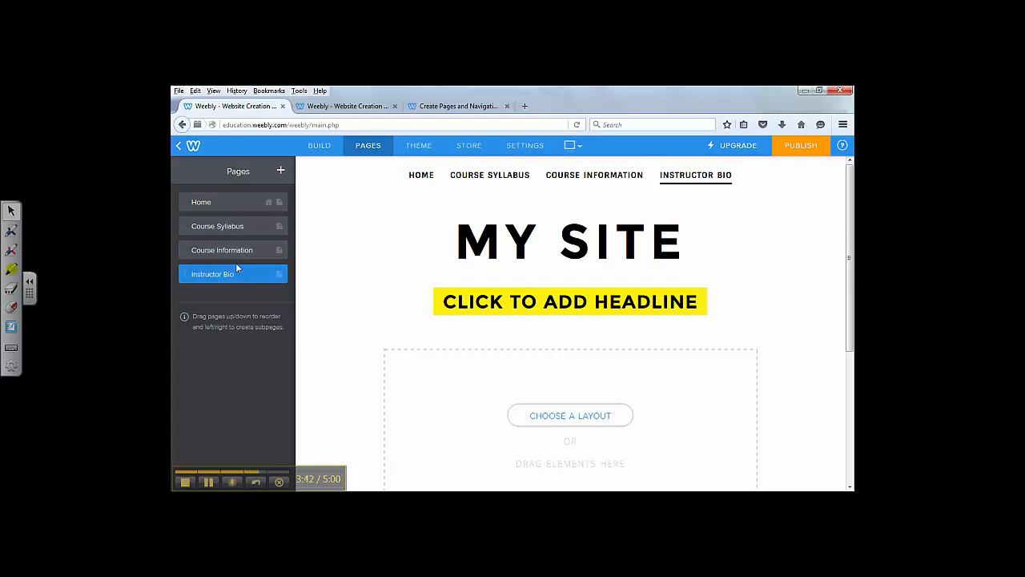
mouse_move(225, 255)
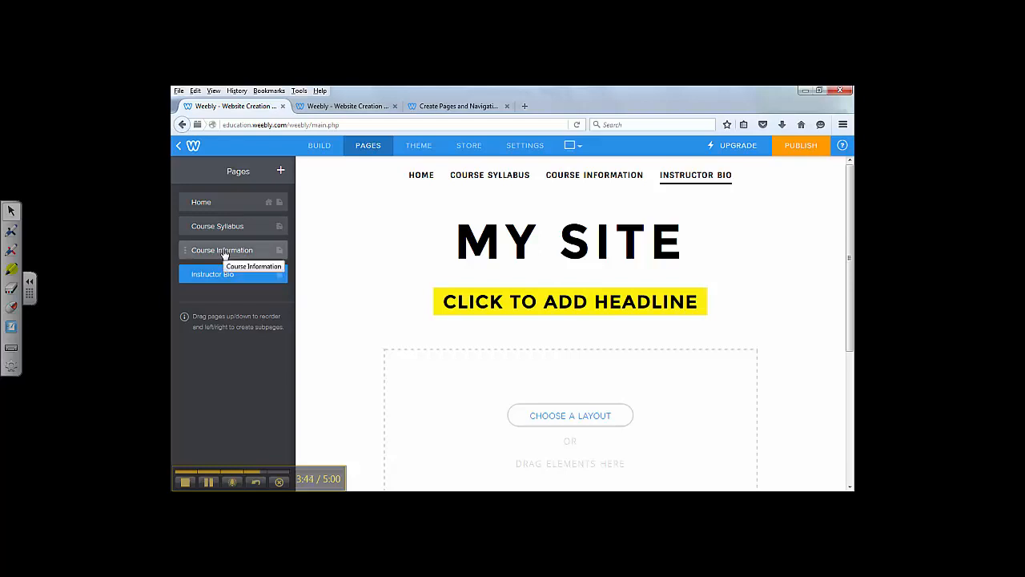
- Bring up Course Information from the Pages list and go back to the page list
click(221, 250)
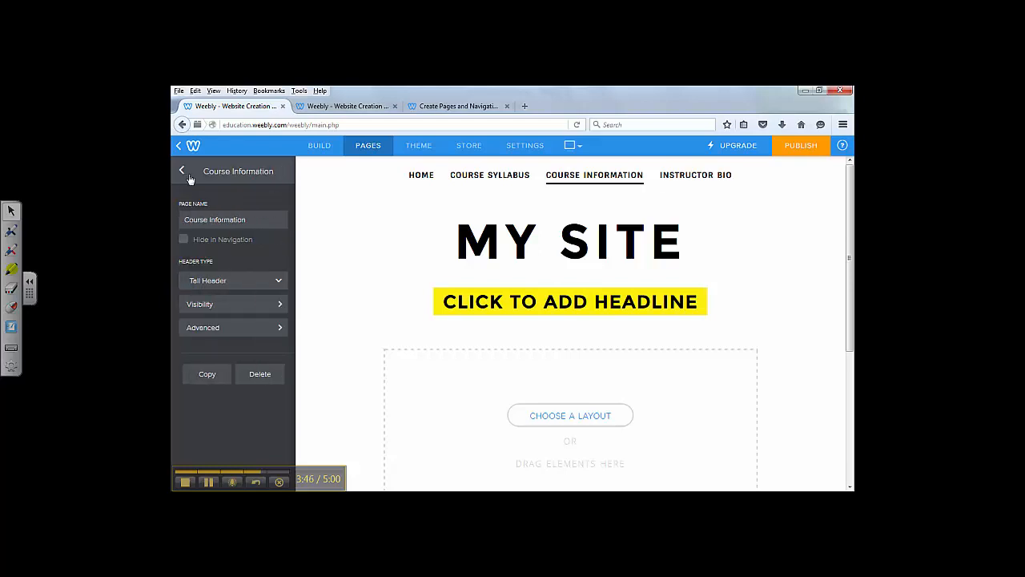
click(183, 170)
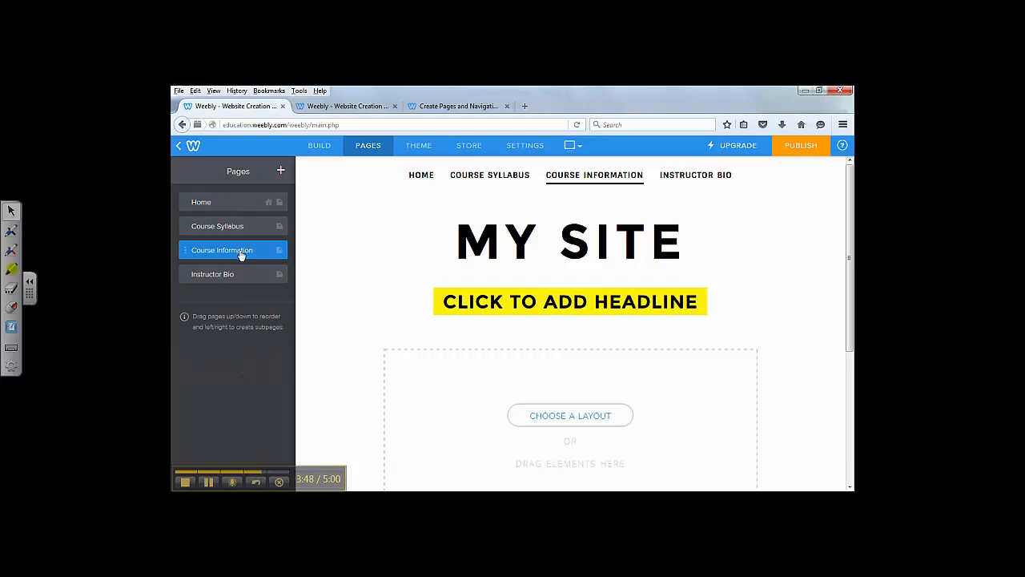
mouse_move(241, 249)
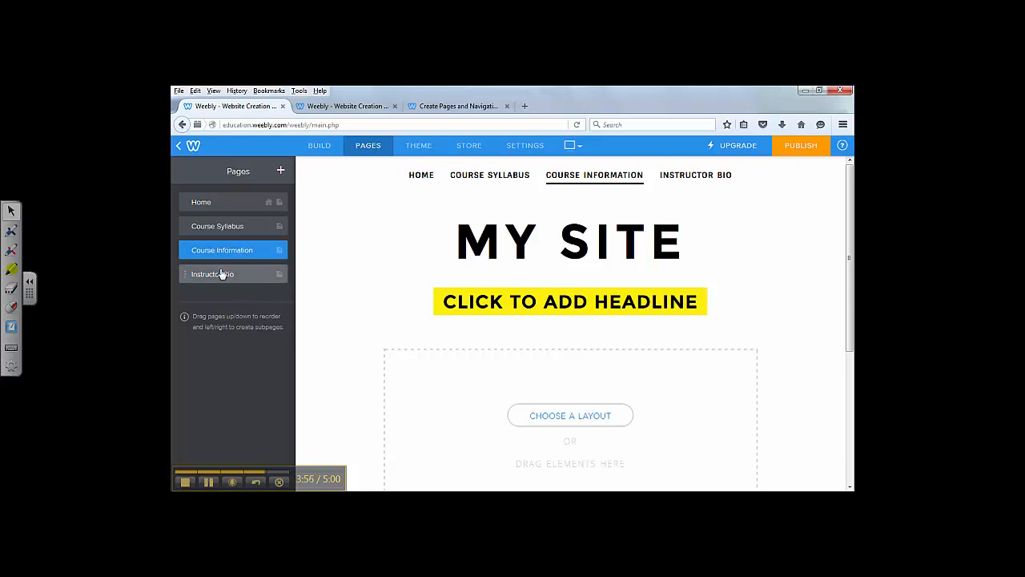
mouse_move(216, 273)
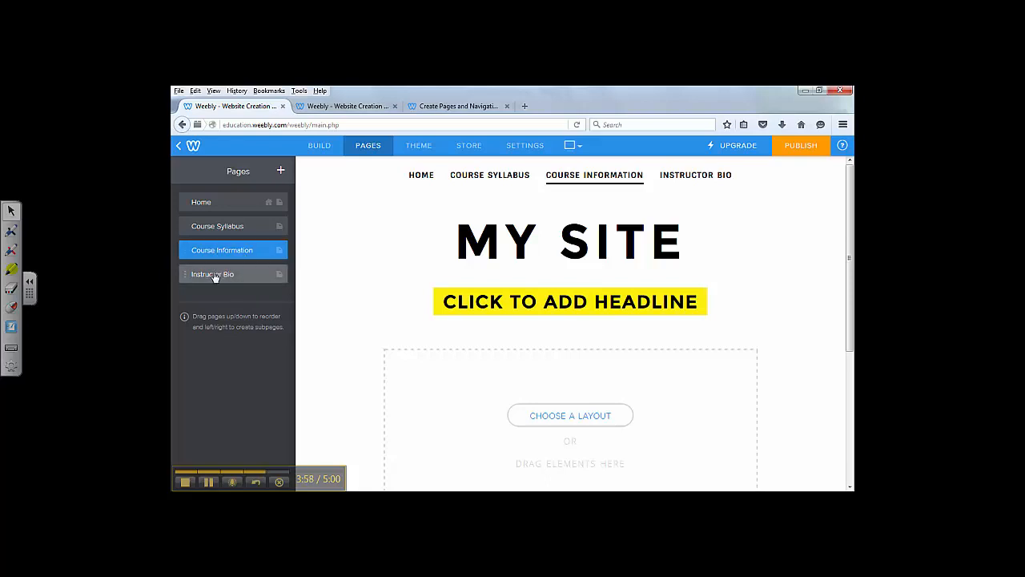
mouse_move(213, 274)
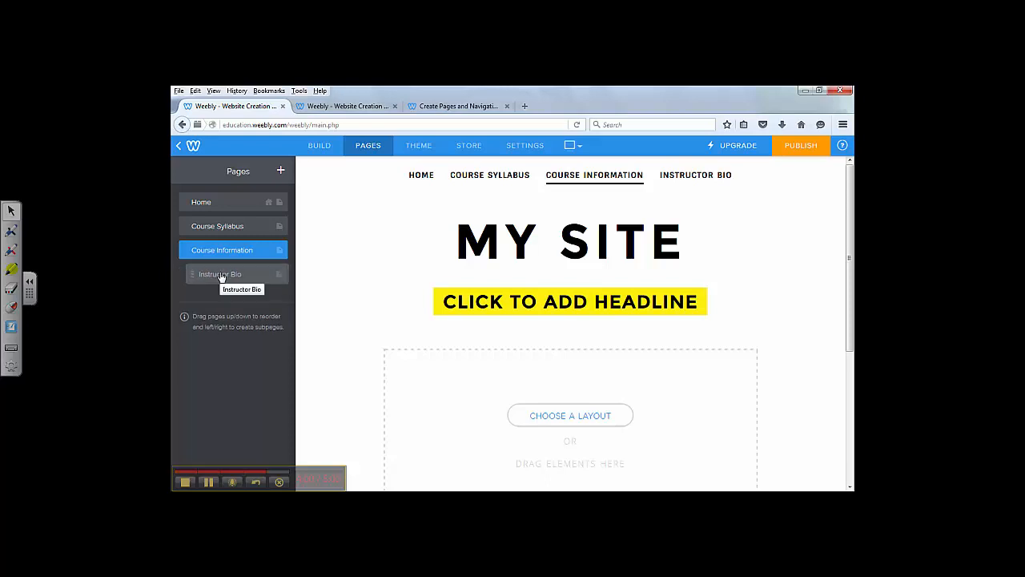
- Drag Instructor Bio under Course Information so it becomes its nested subpage
click(233, 274)
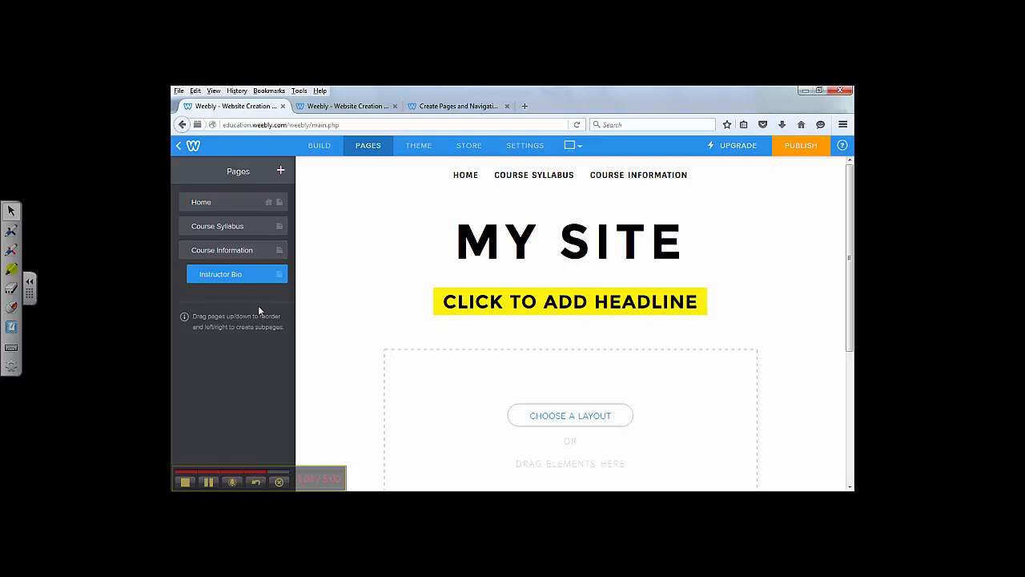
mouse_move(227, 278)
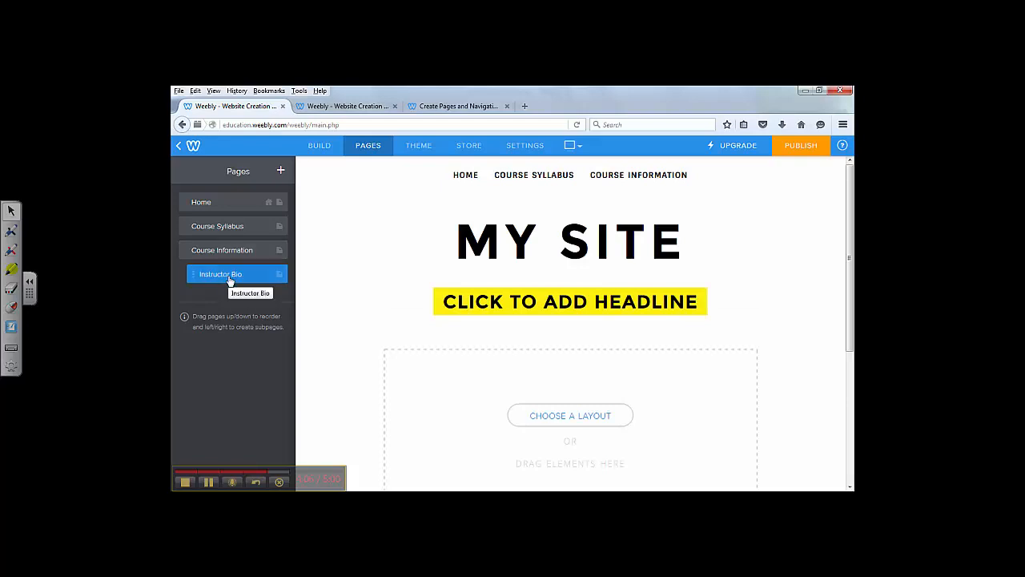
mouse_move(244, 301)
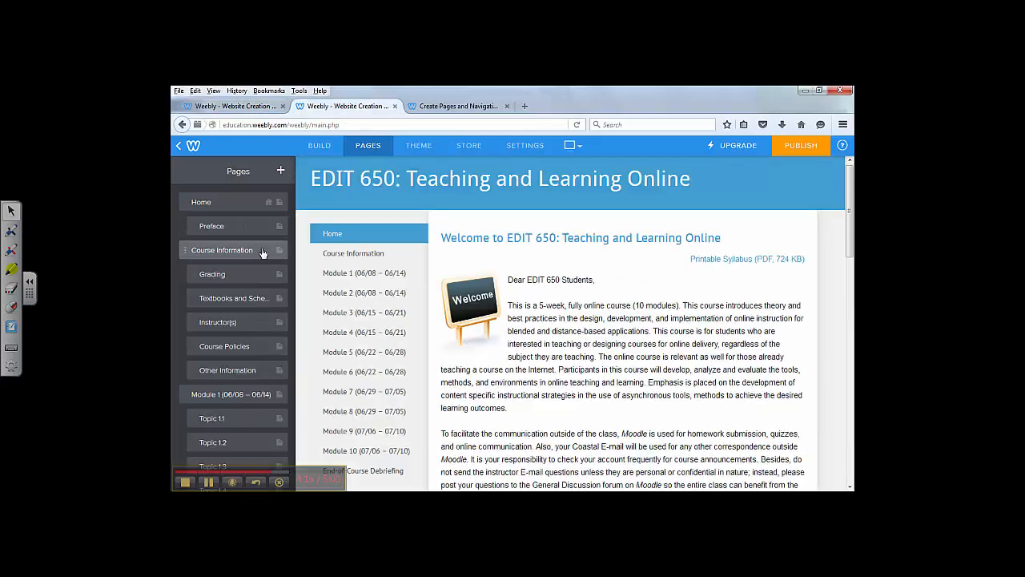
- Scroll through the EDIT 650 example site's Pages list and home page
scroll(down, 3)
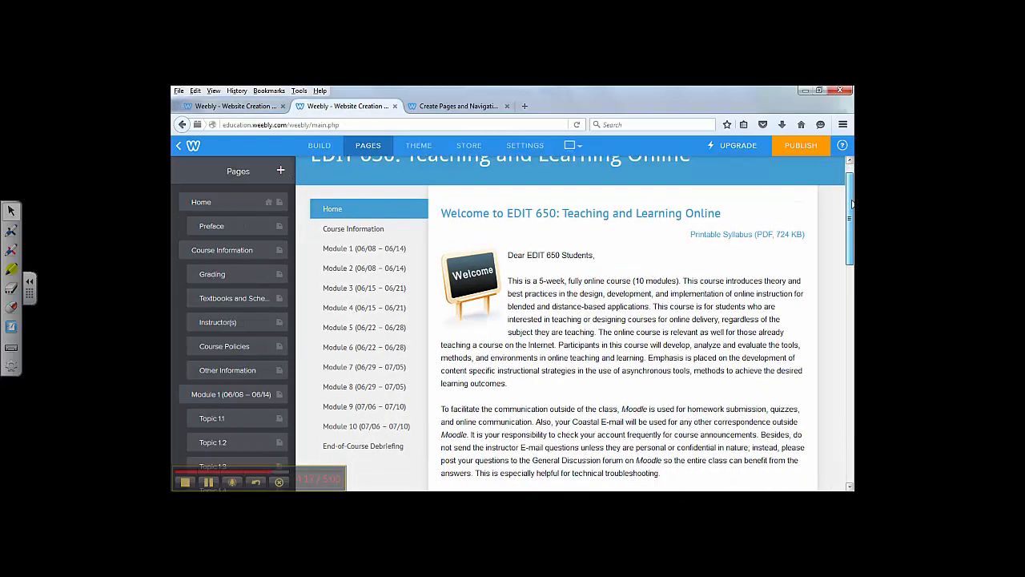
scroll(up, 3)
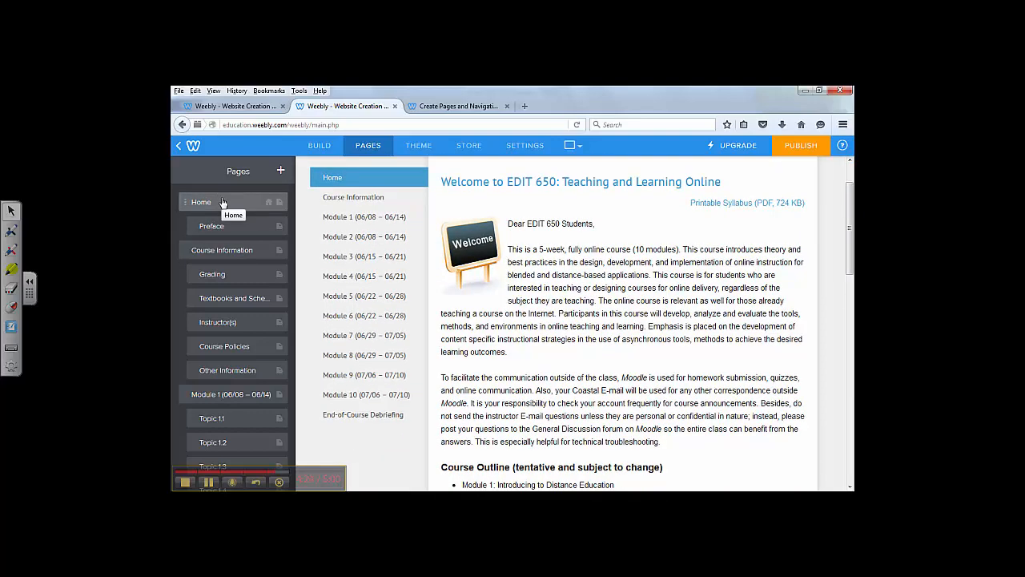
mouse_move(235, 274)
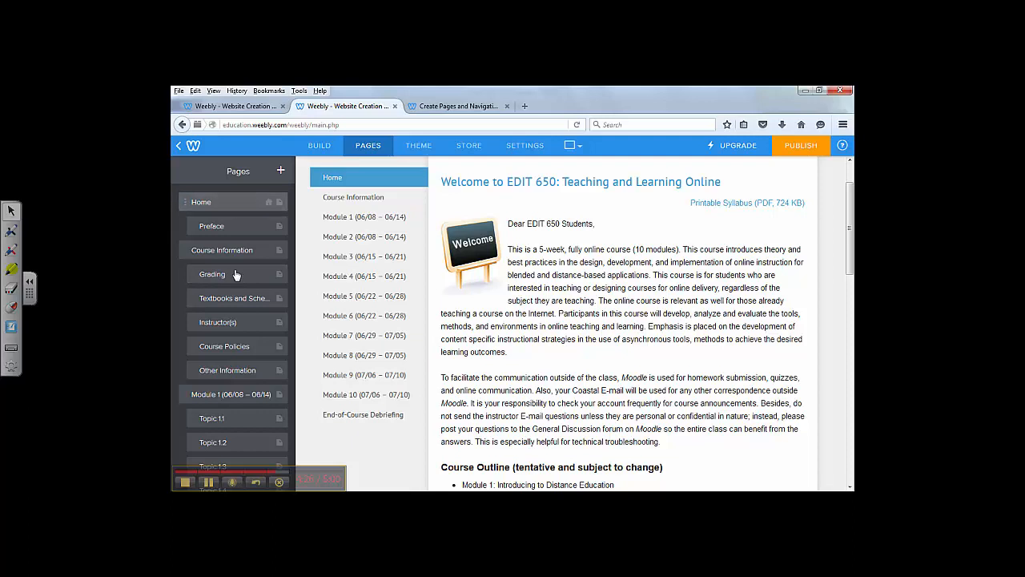
mouse_move(221, 202)
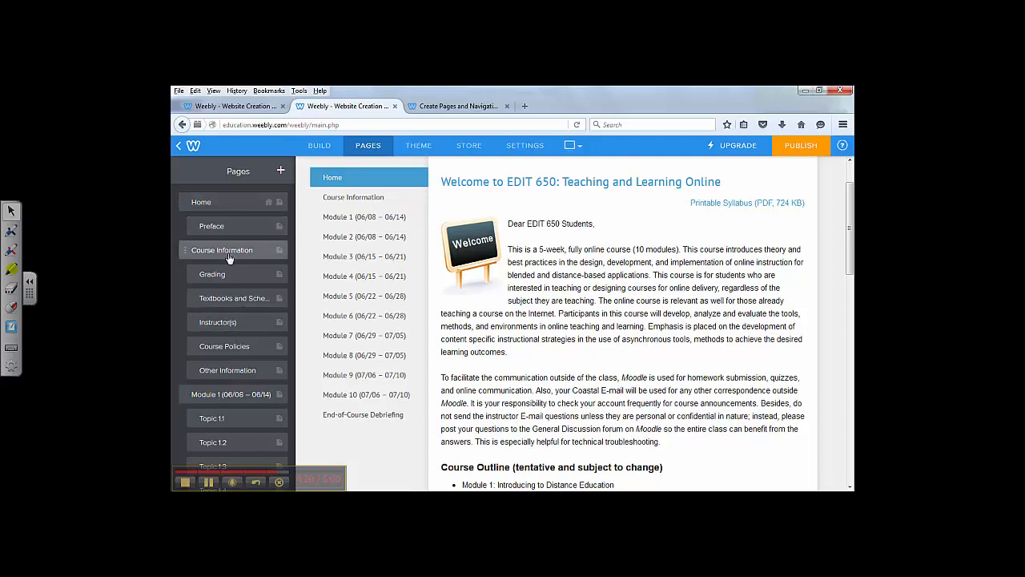
mouse_move(211, 274)
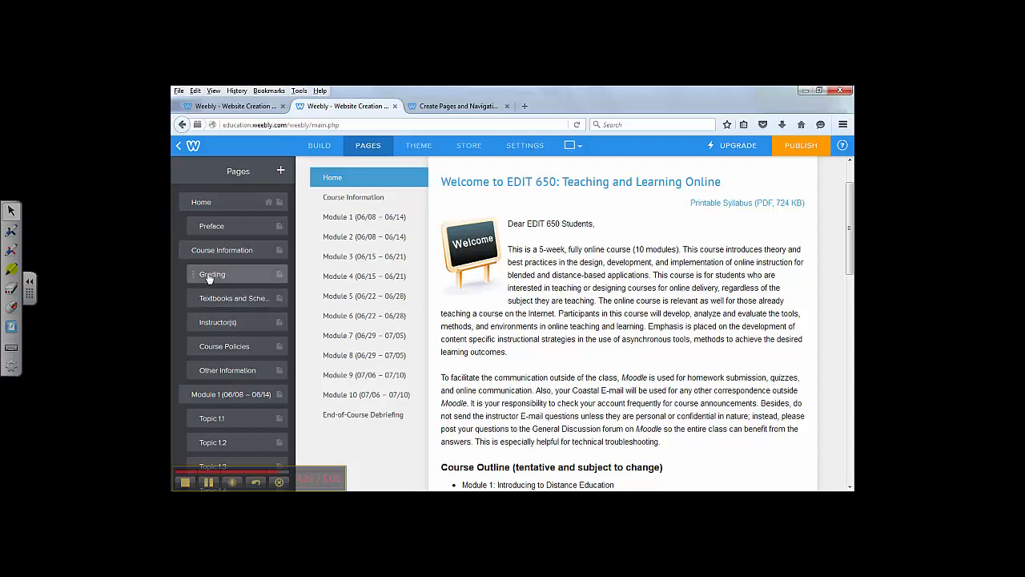
mouse_move(226, 336)
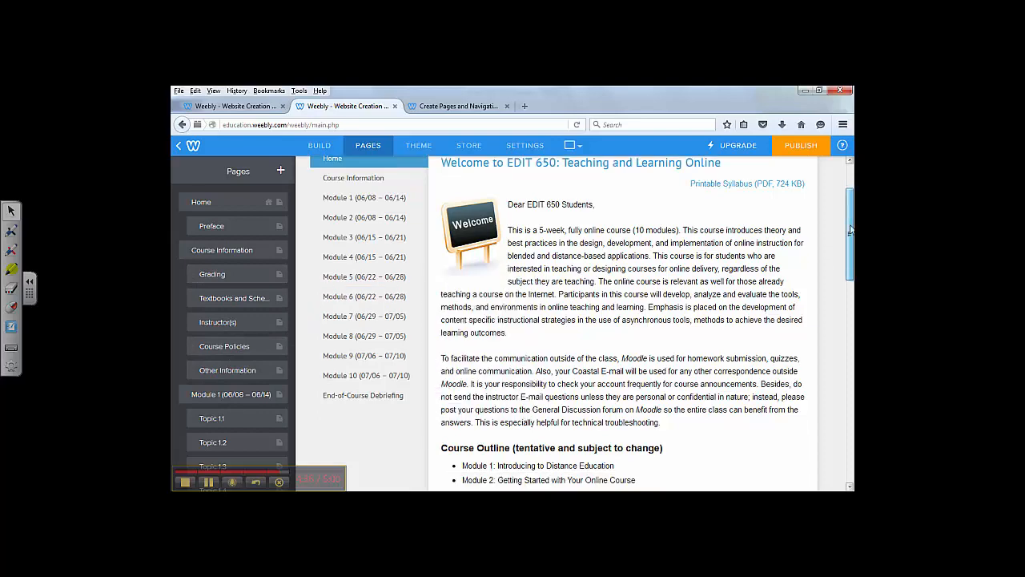
scroll(down, 3)
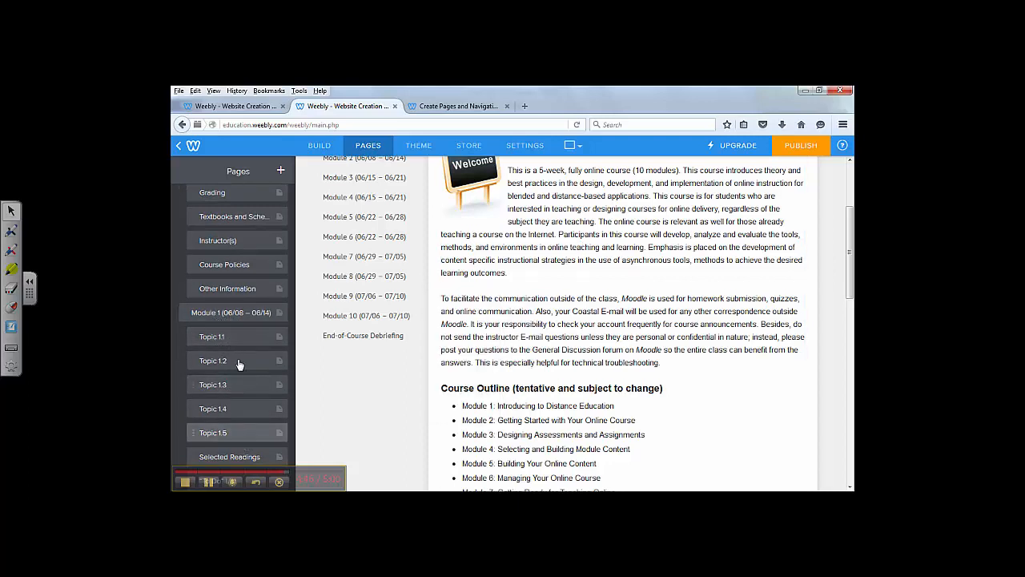
scroll(up, 3)
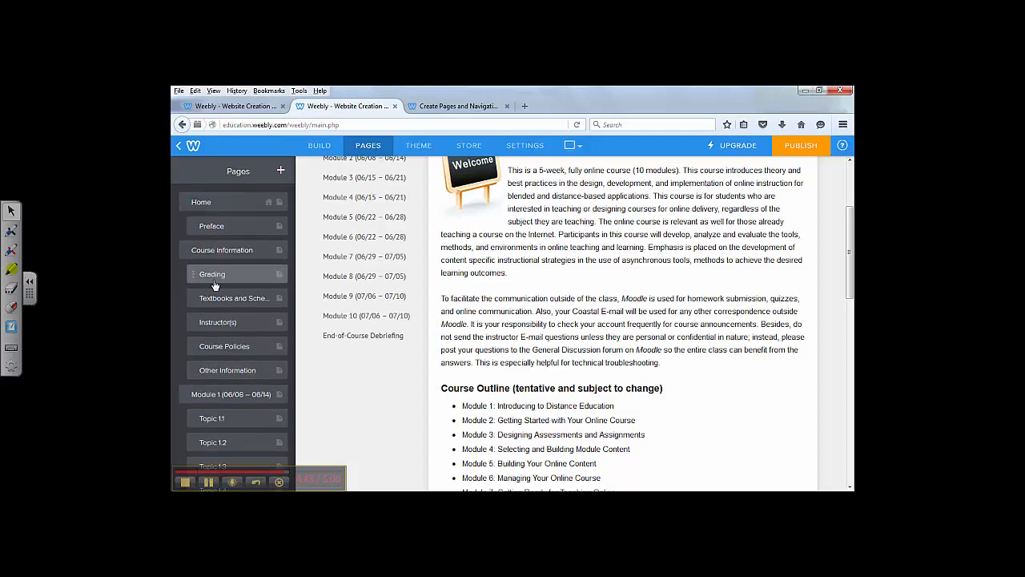
mouse_move(232, 273)
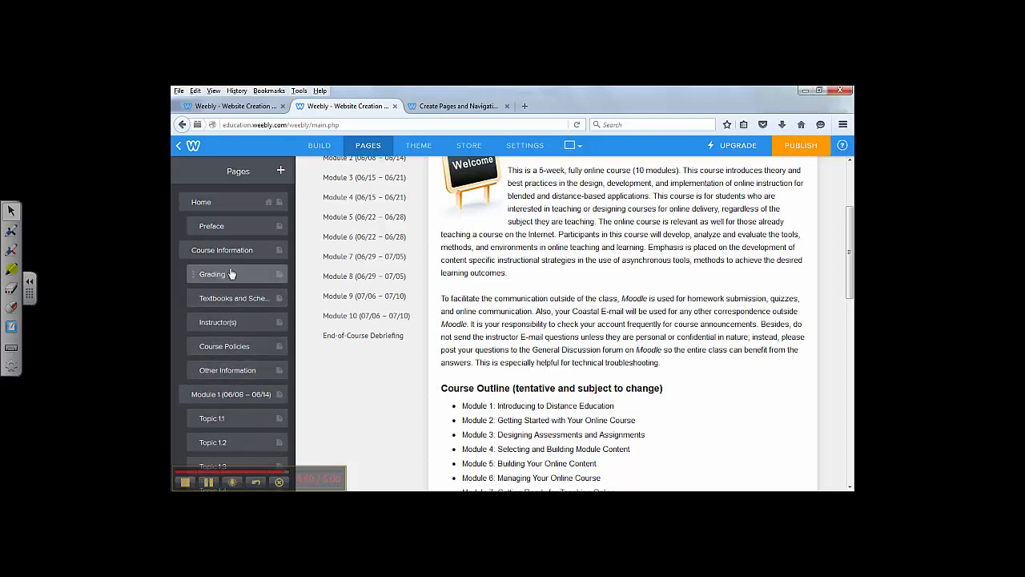
mouse_move(227, 273)
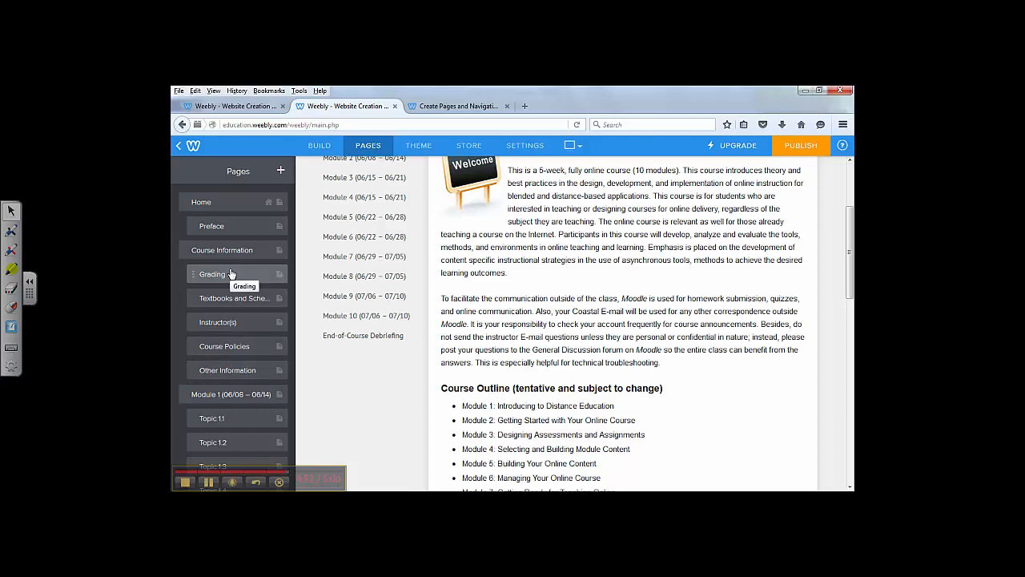
mouse_move(317, 172)
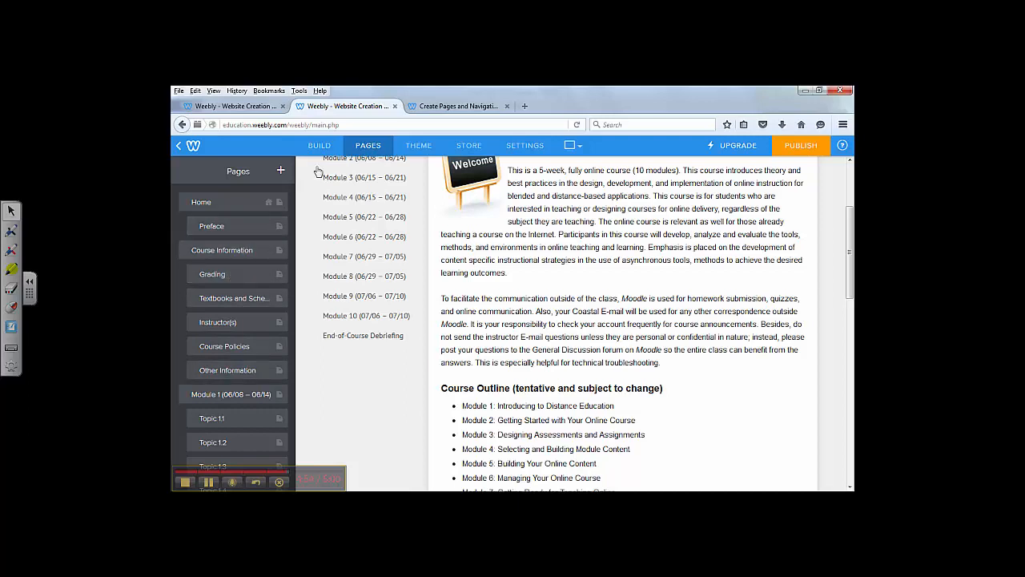